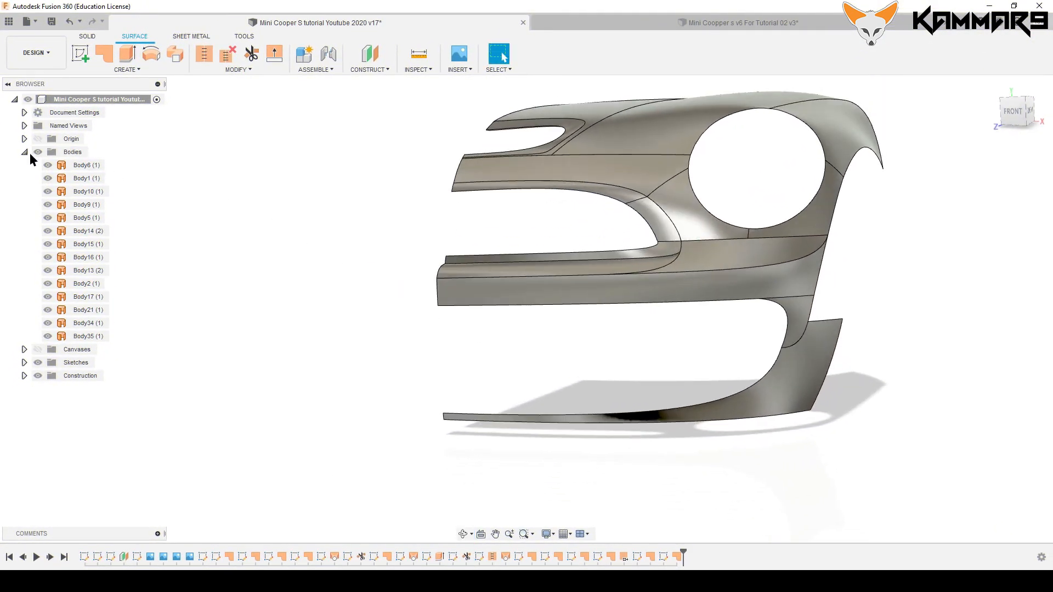
Collapse the Bodies folder in the Browser so only top-level folders remain listed.
click(24, 151)
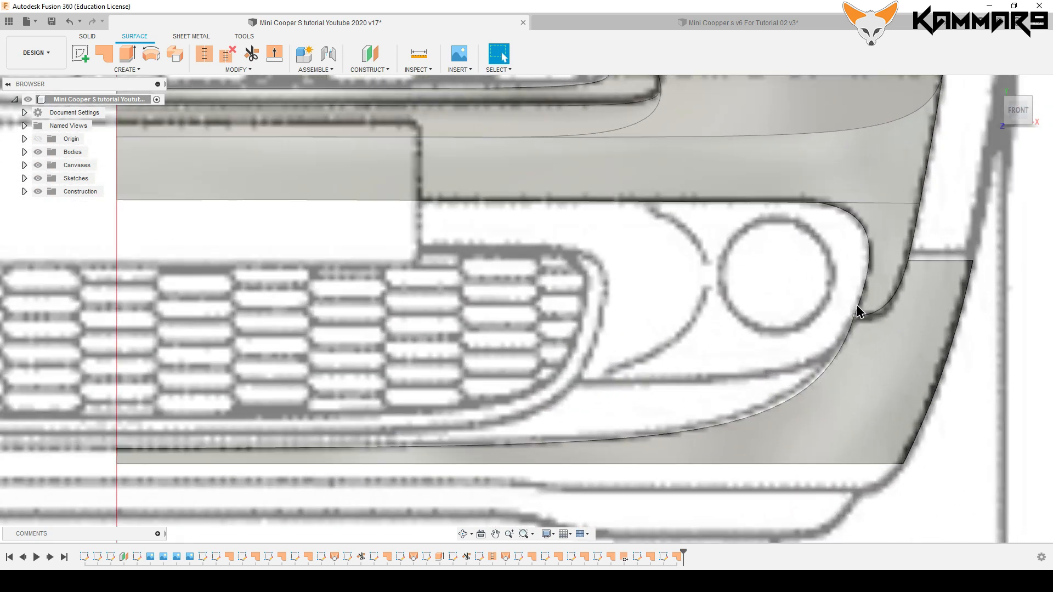
mouse_move(600, 385)
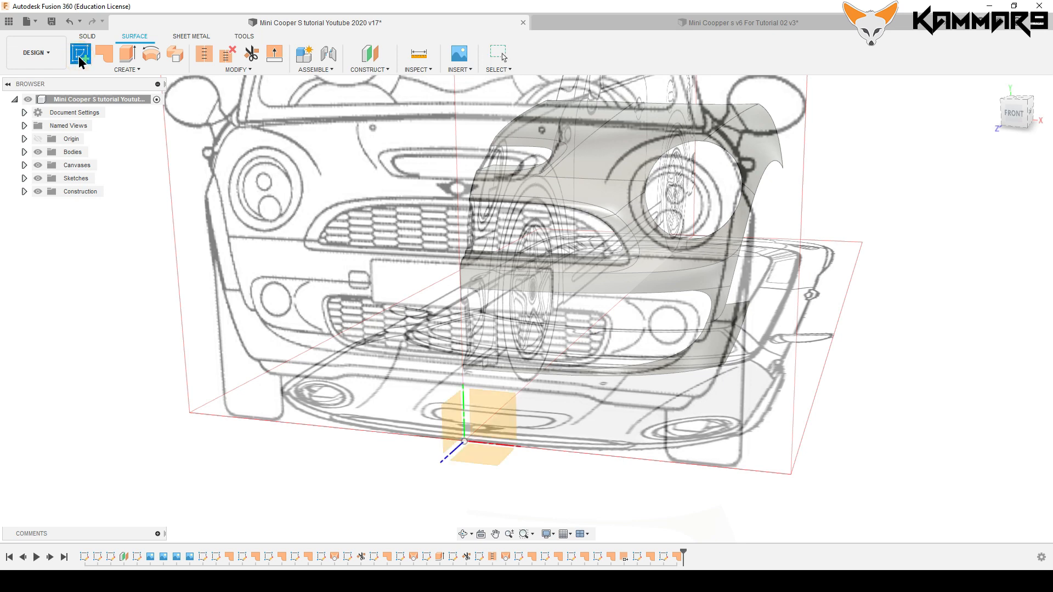
Start a new sketch on the front plane and draw a fit-point spline from the bumper edge toward the grille.
click(484, 409)
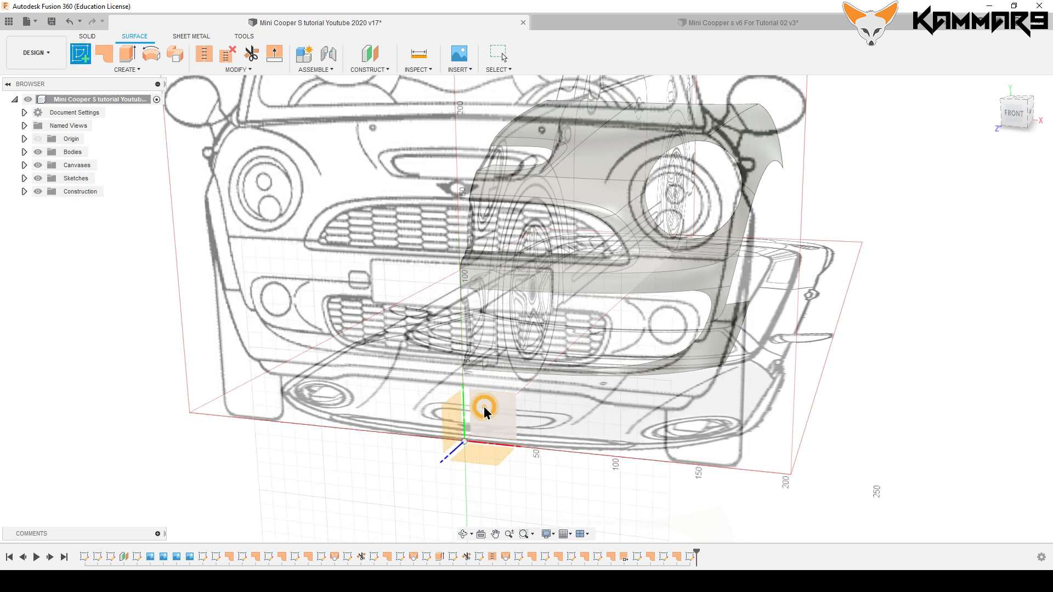
click(482, 414)
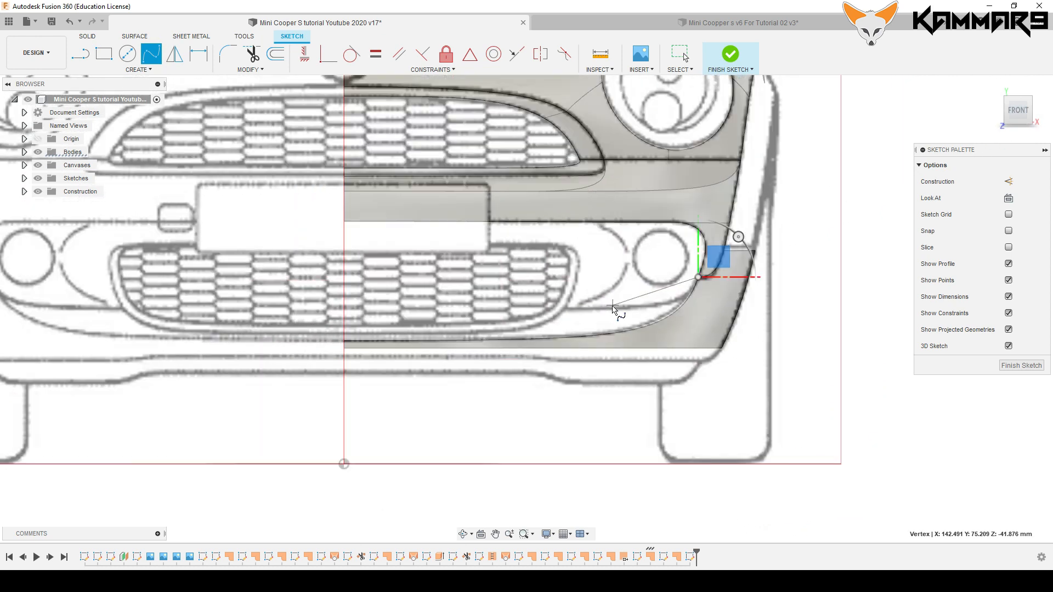
scroll(up, 3)
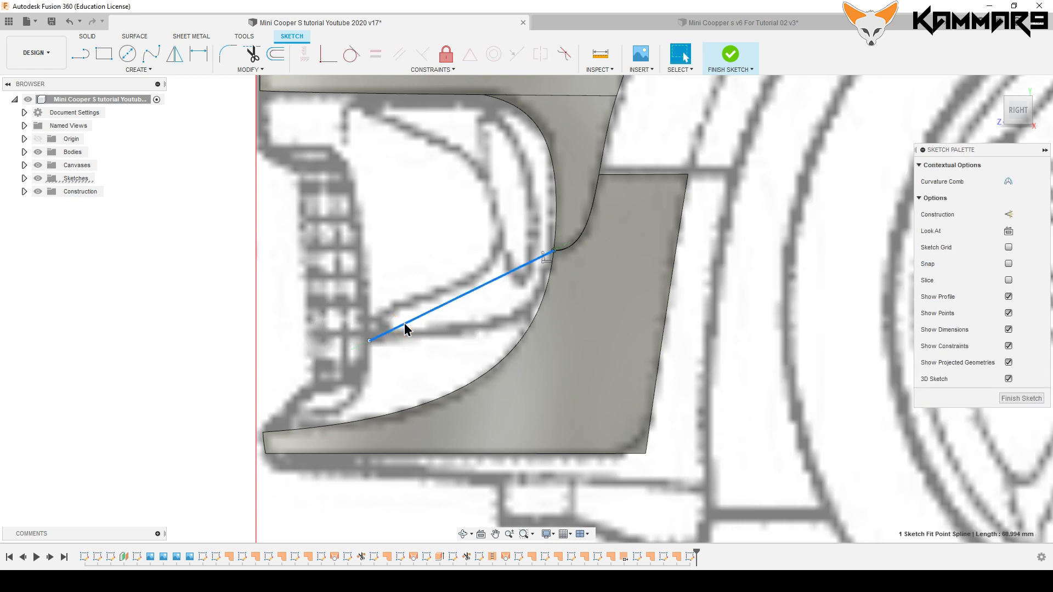
Move a spline point with Move/Copy, checking depth from other views, and confirm its new position.
right_click(406, 329)
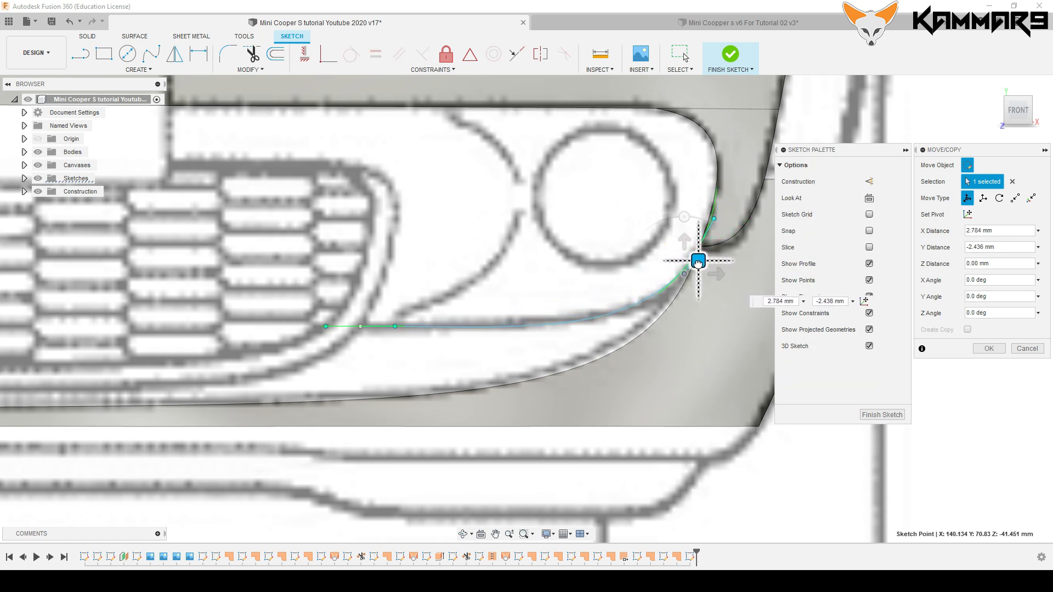
mouse_move(1038, 118)
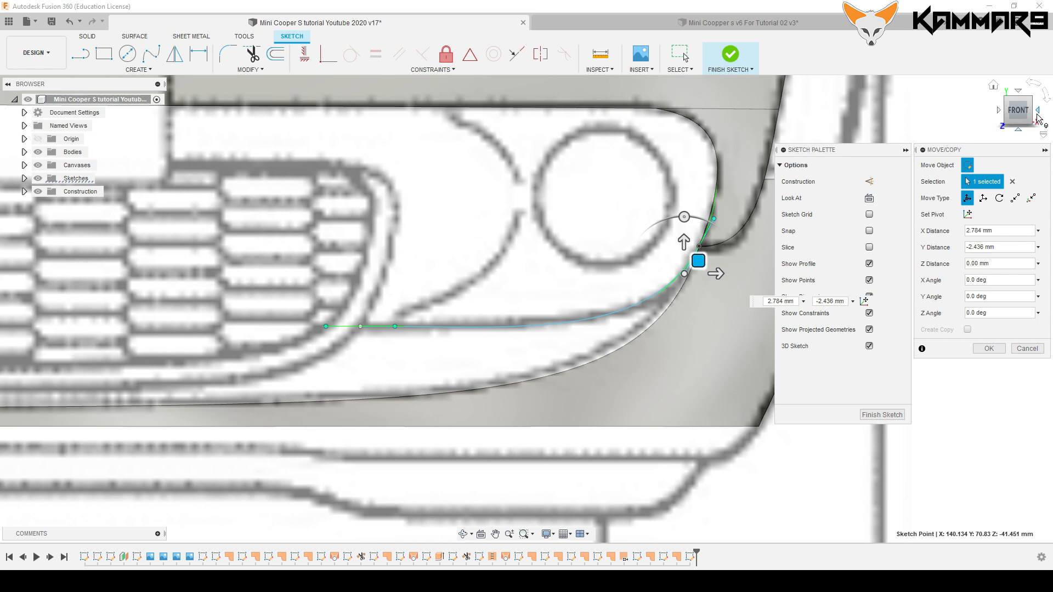
click(1040, 115)
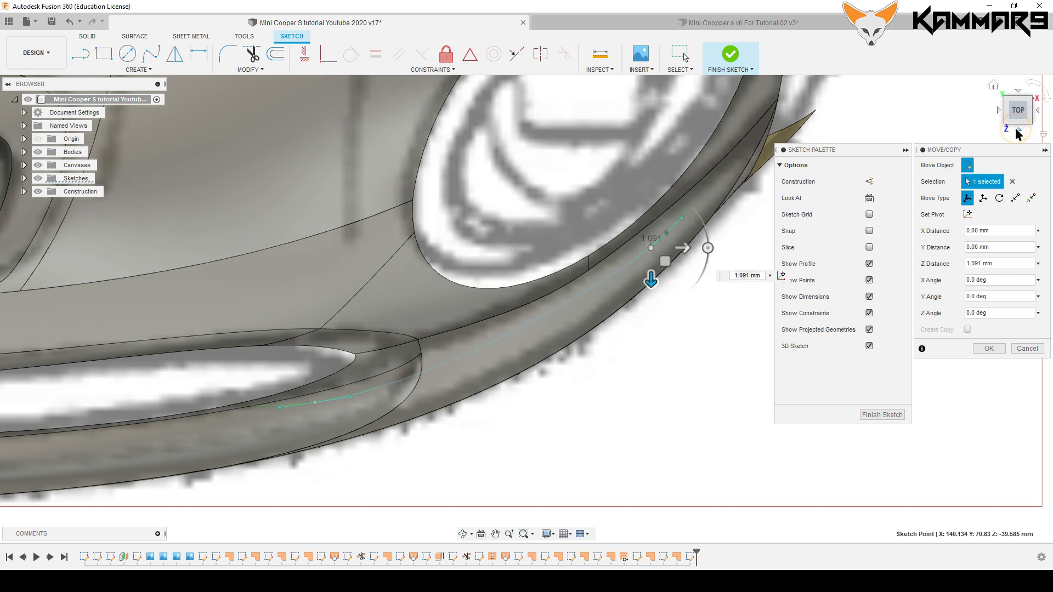
click(1017, 110)
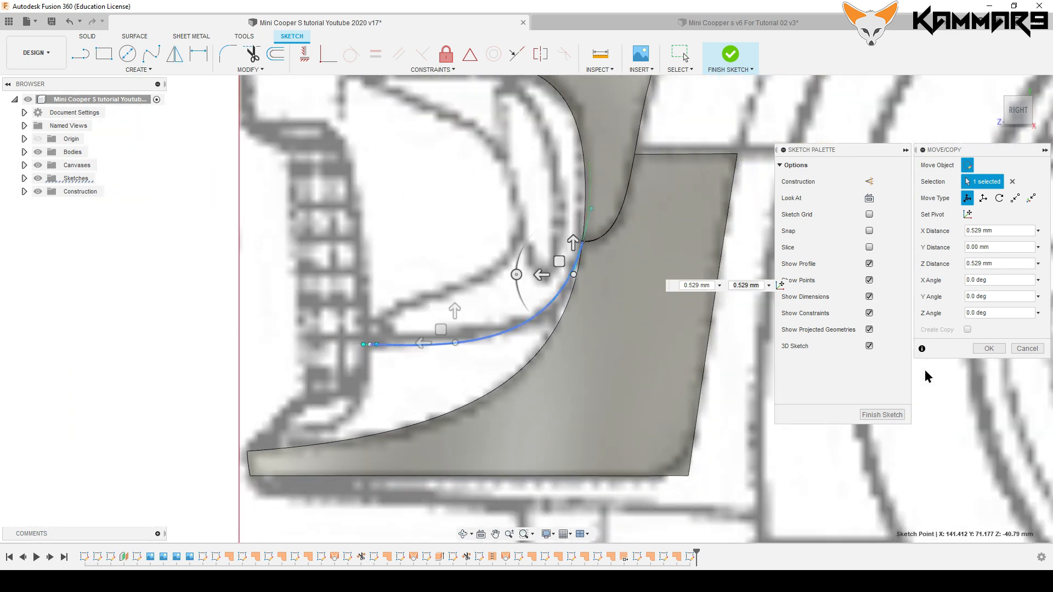
click(988, 348)
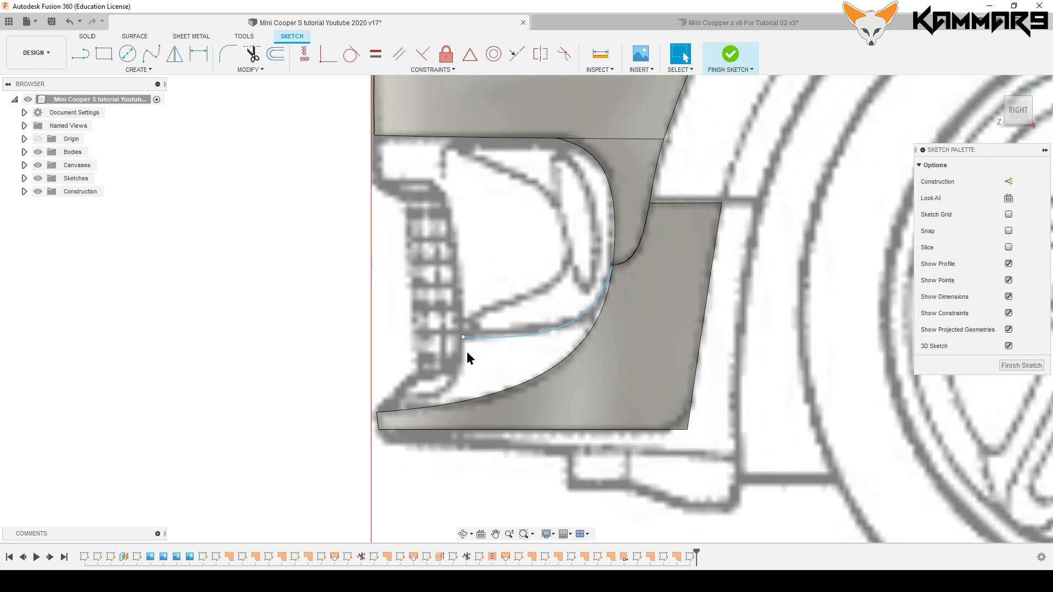
mouse_move(473, 363)
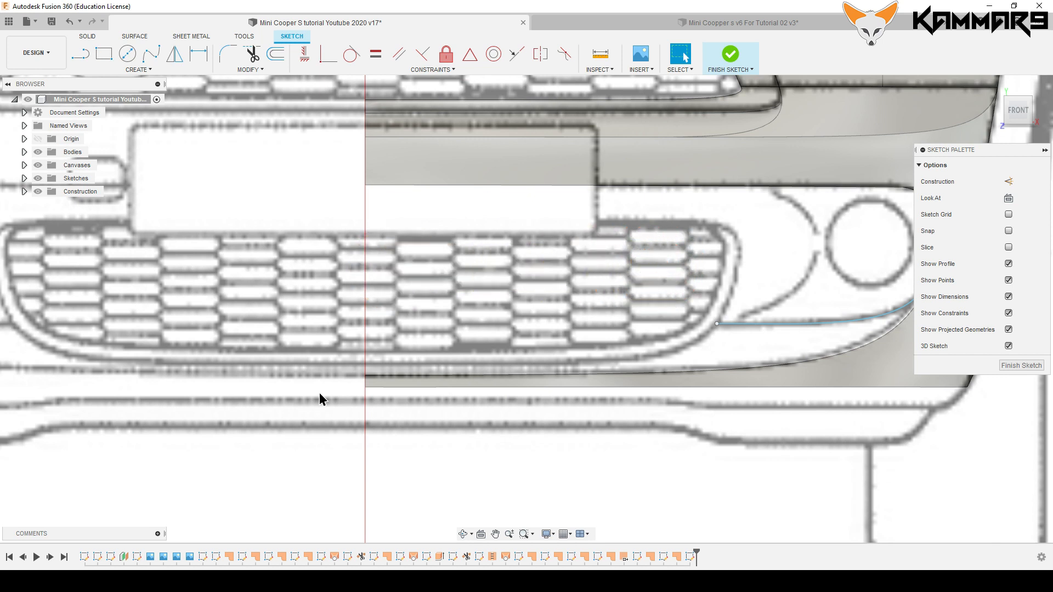
mouse_move(361, 195)
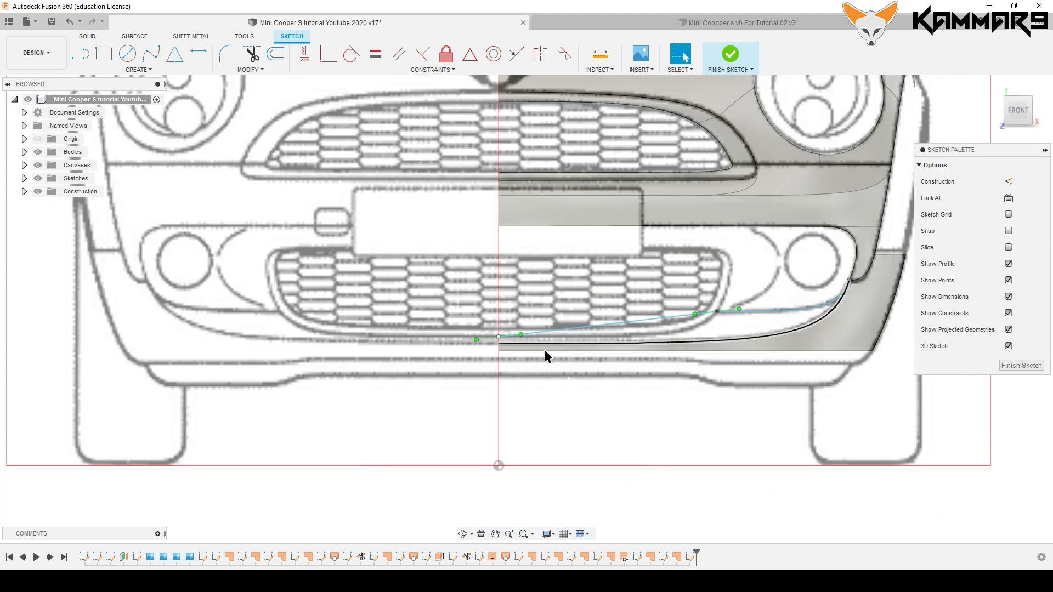
Shift a spline point in depth and make the end tangent horizontal at the centre line.
click(498, 339)
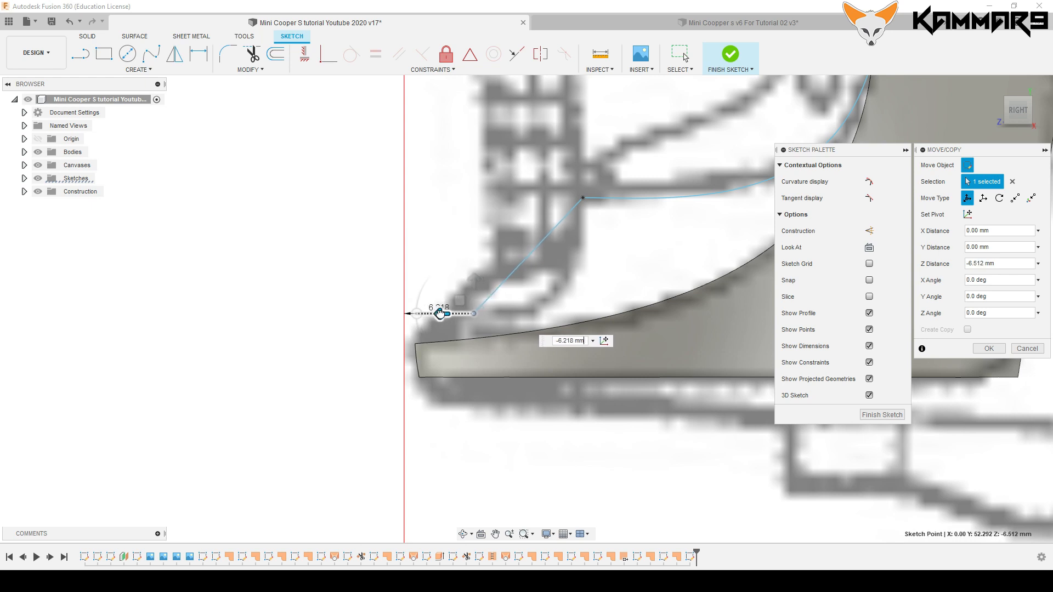
click(988, 348)
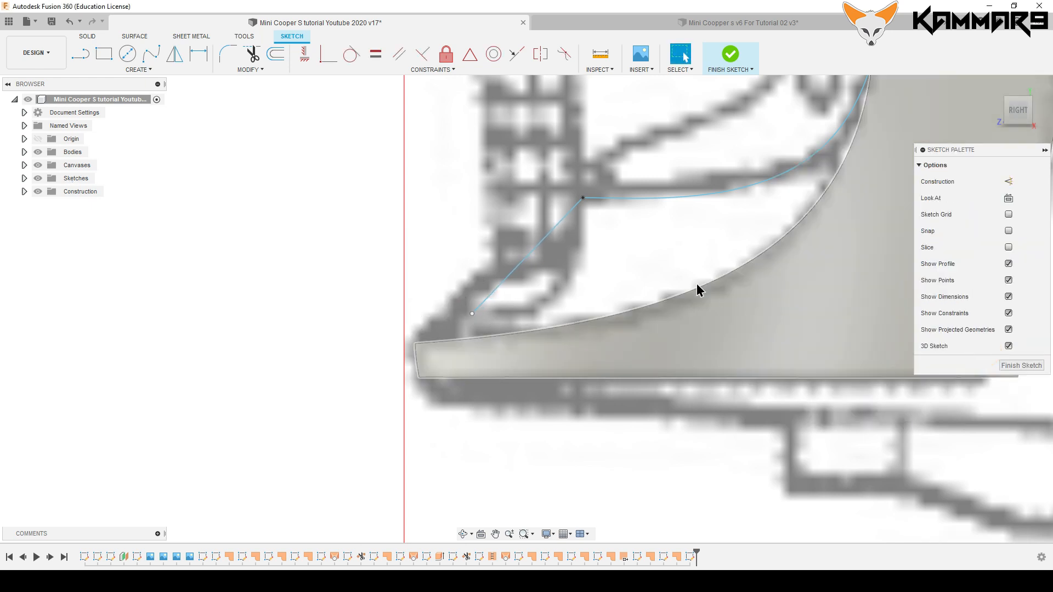
click(525, 255)
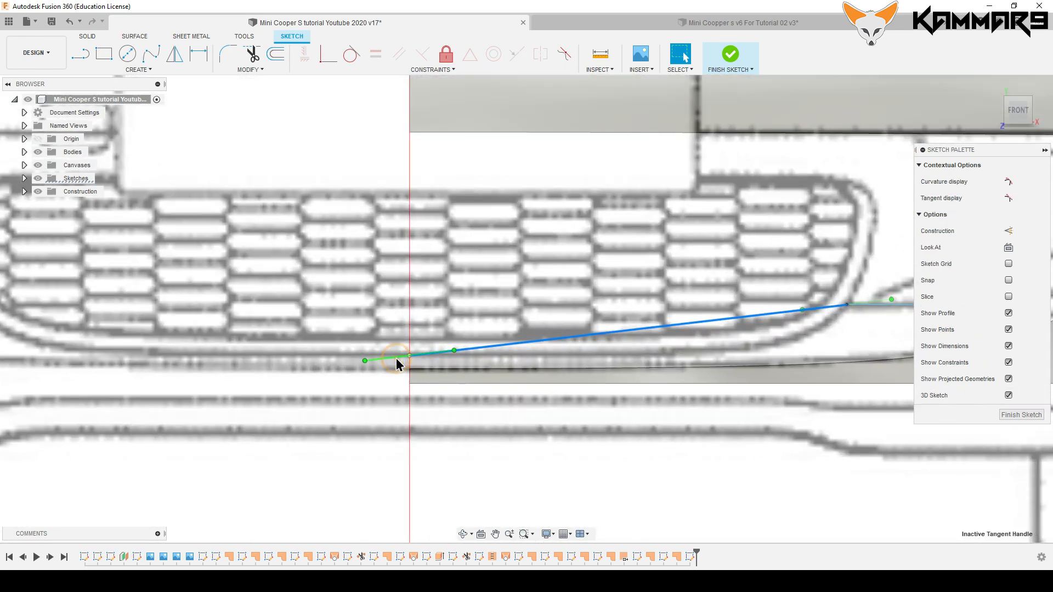
click(305, 55)
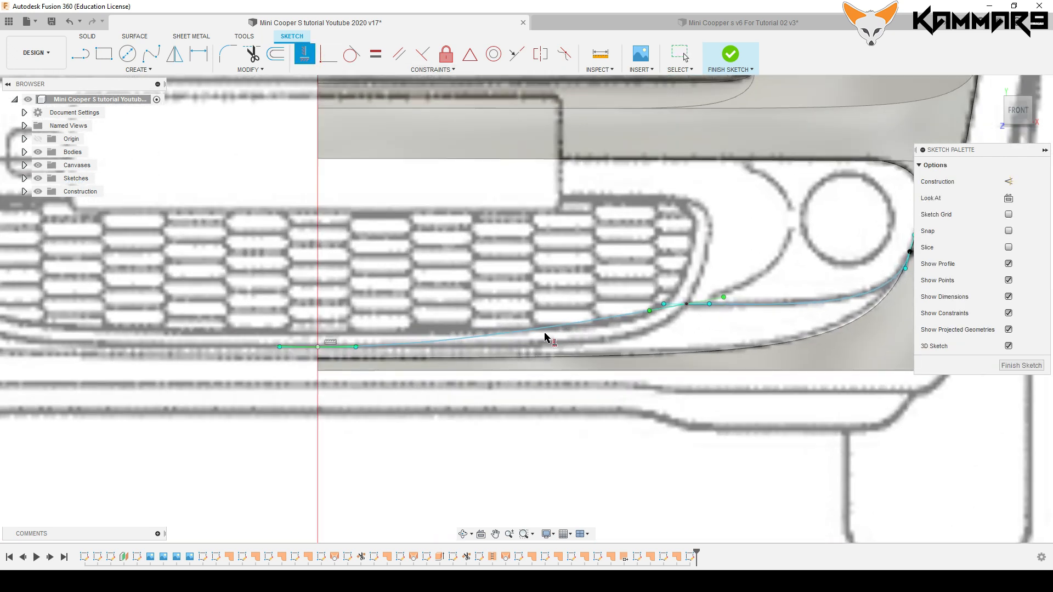
click(652, 315)
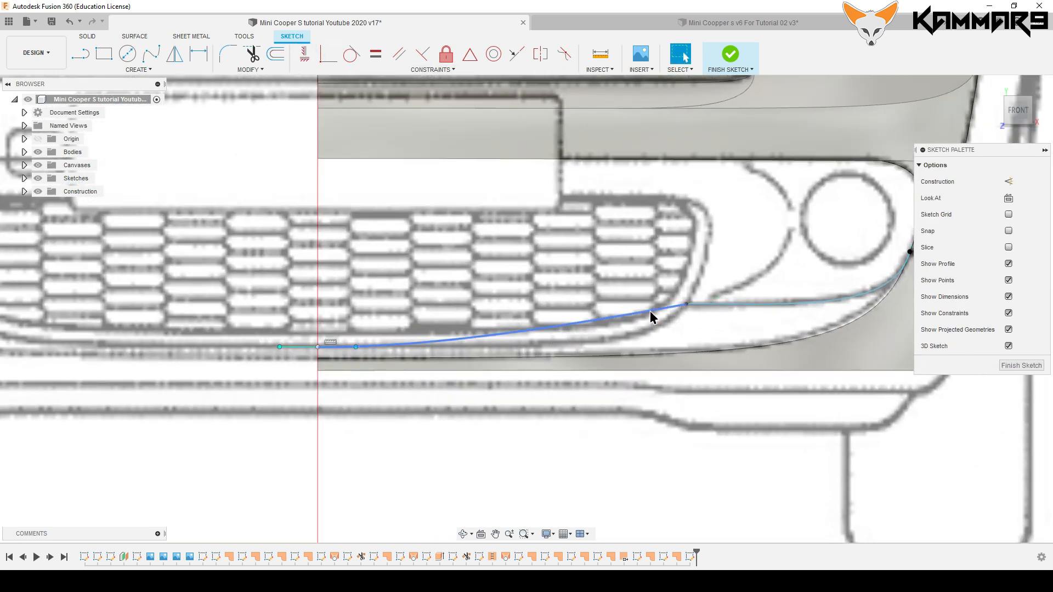
click(649, 311)
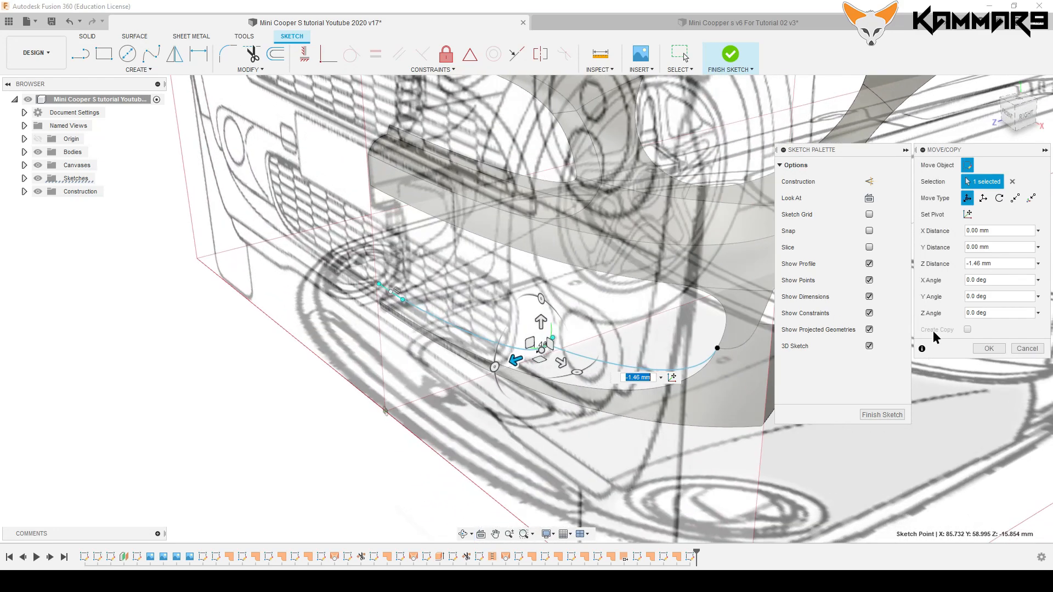
Confirm the point's depth, then adjust the short edge spline's end tangent handle.
click(989, 348)
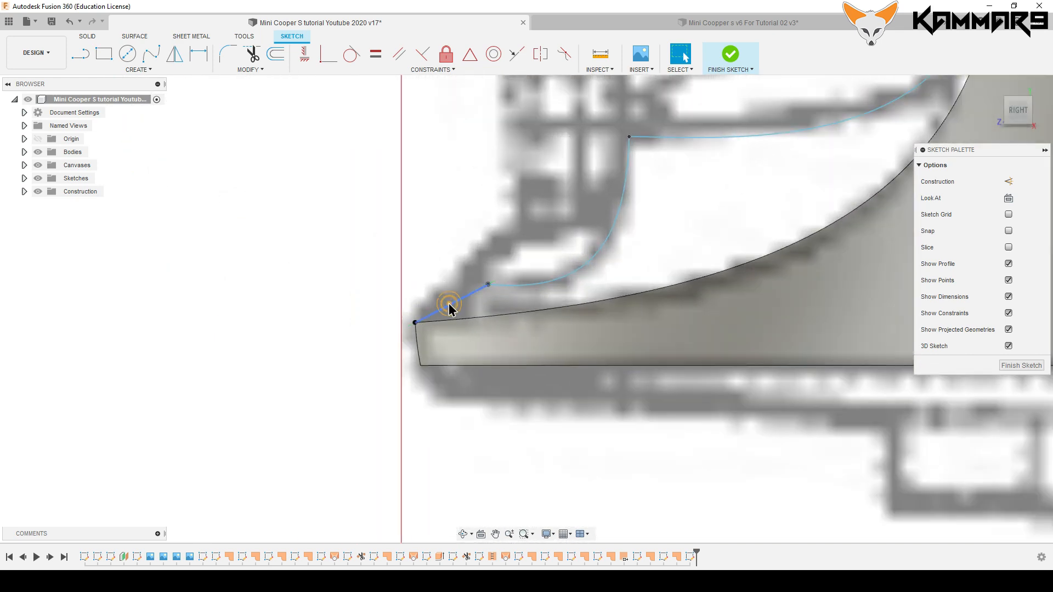
click(449, 304)
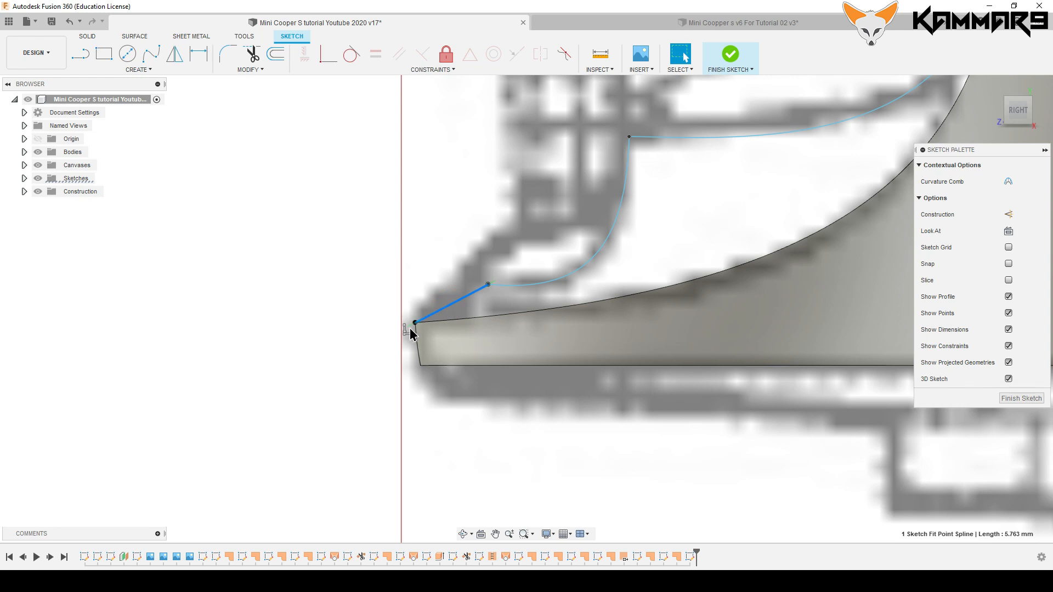
right_click(414, 322)
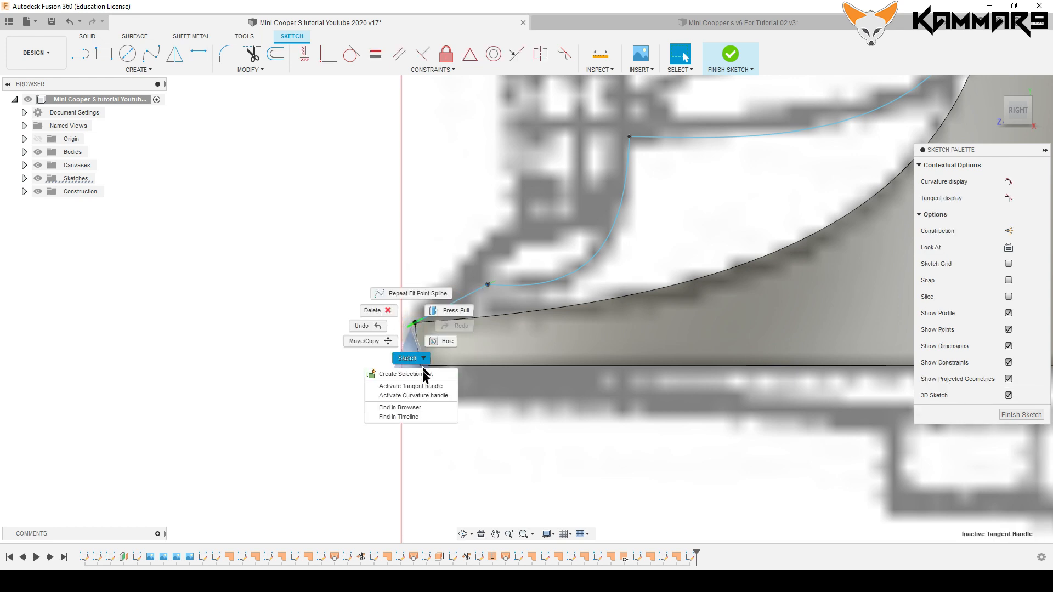
click(411, 385)
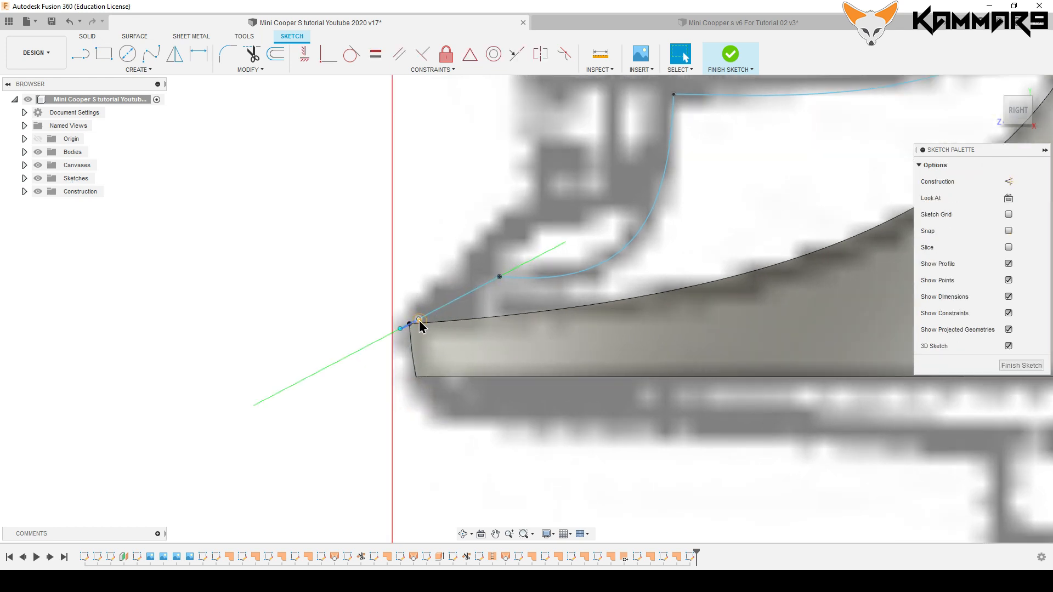
click(409, 326)
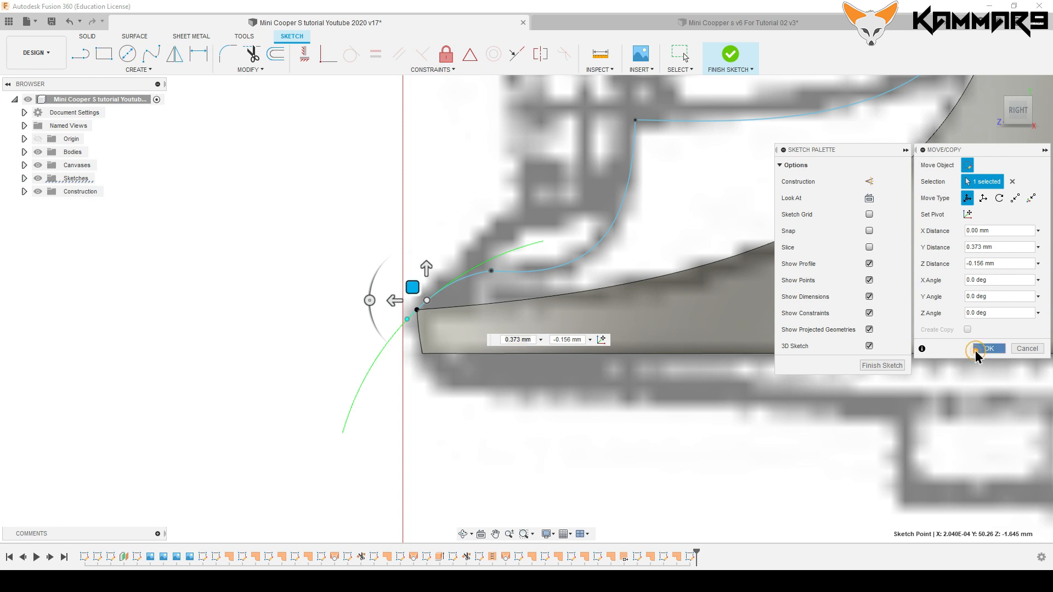
click(987, 349)
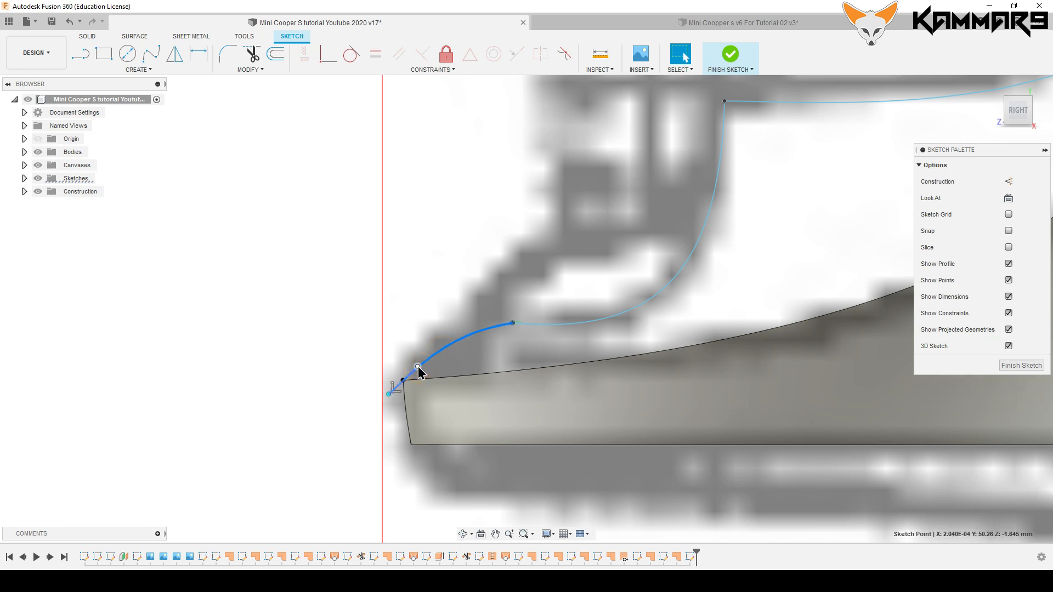
Move the curve's end point onto the surface edge, finish the sketch and begin a Patch surface.
click(417, 369)
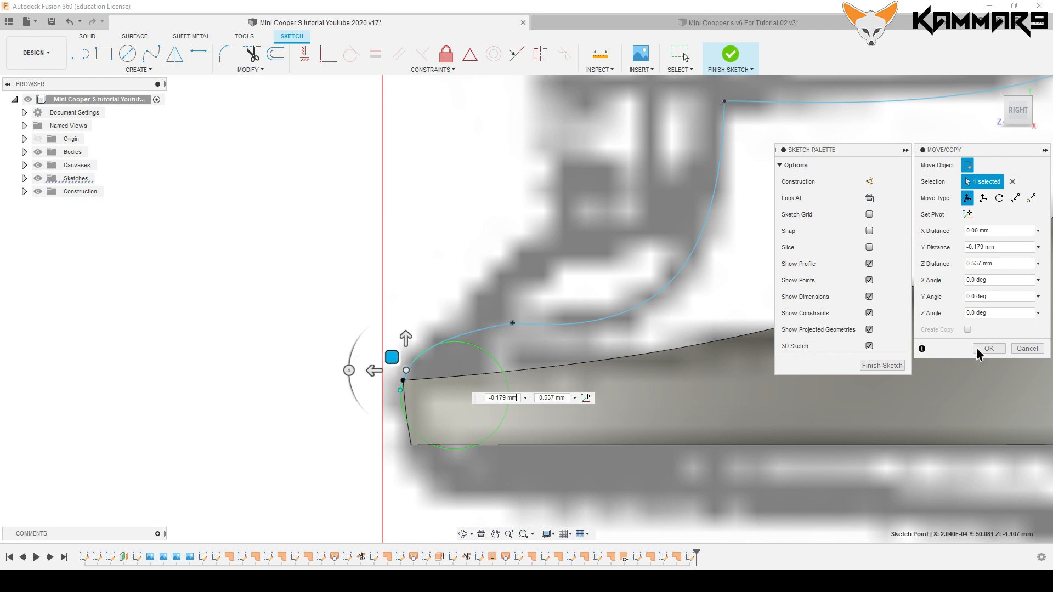
click(988, 348)
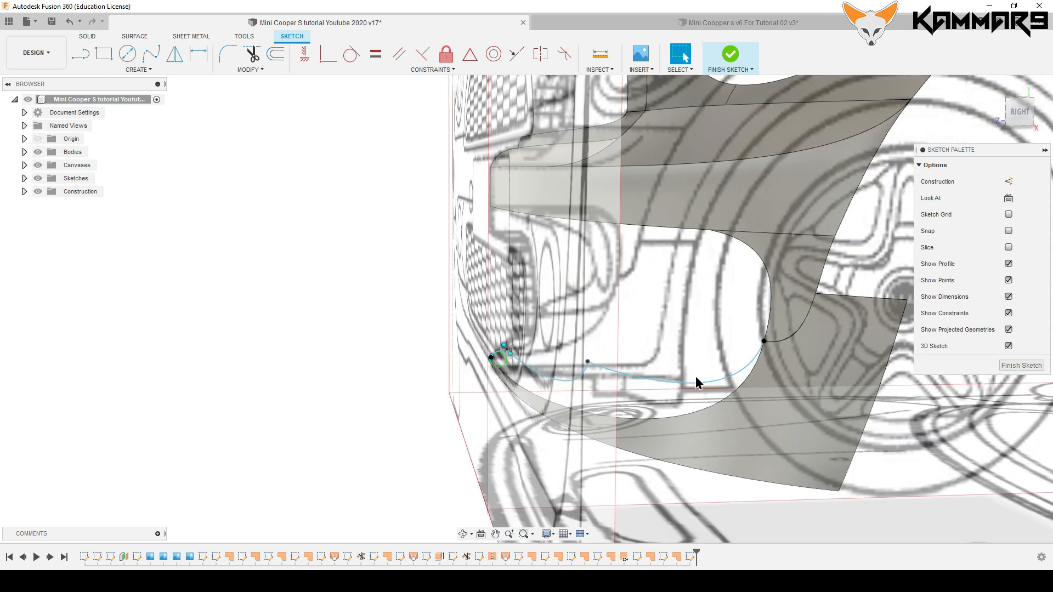
click(684, 383)
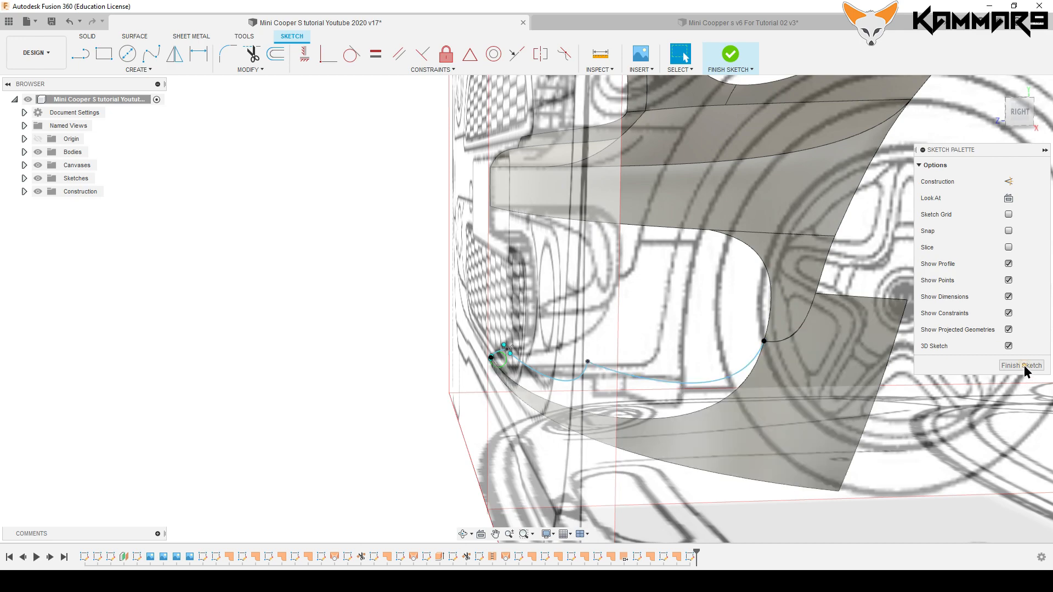
click(1020, 364)
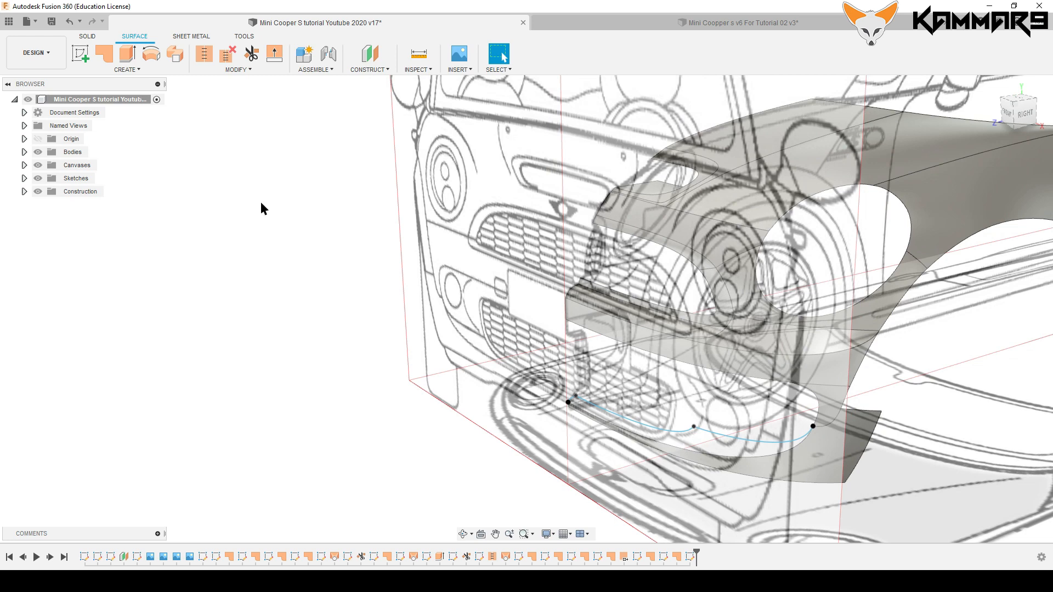
mouse_move(212, 110)
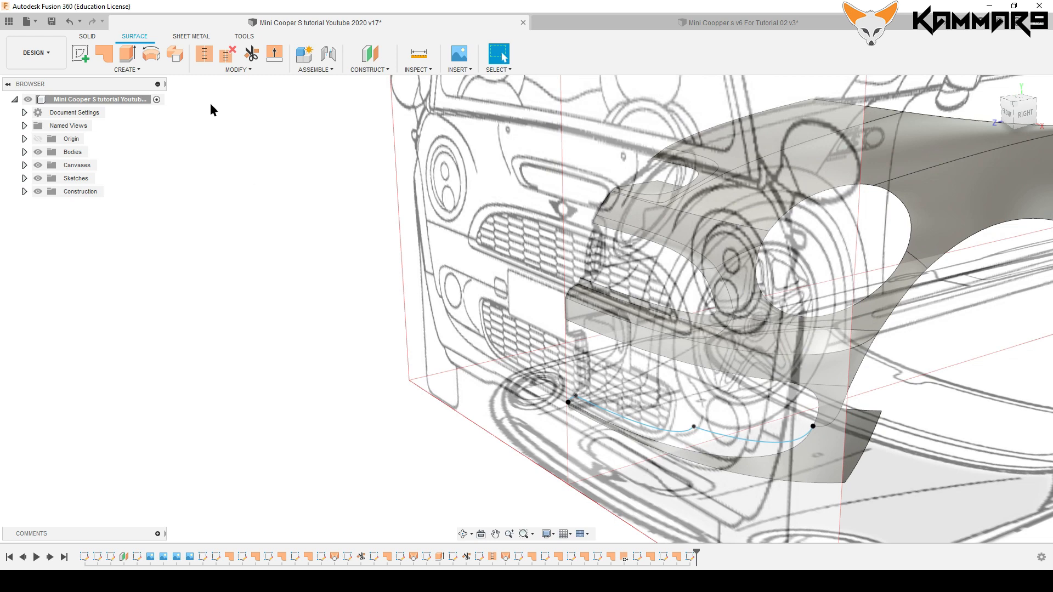
click(104, 54)
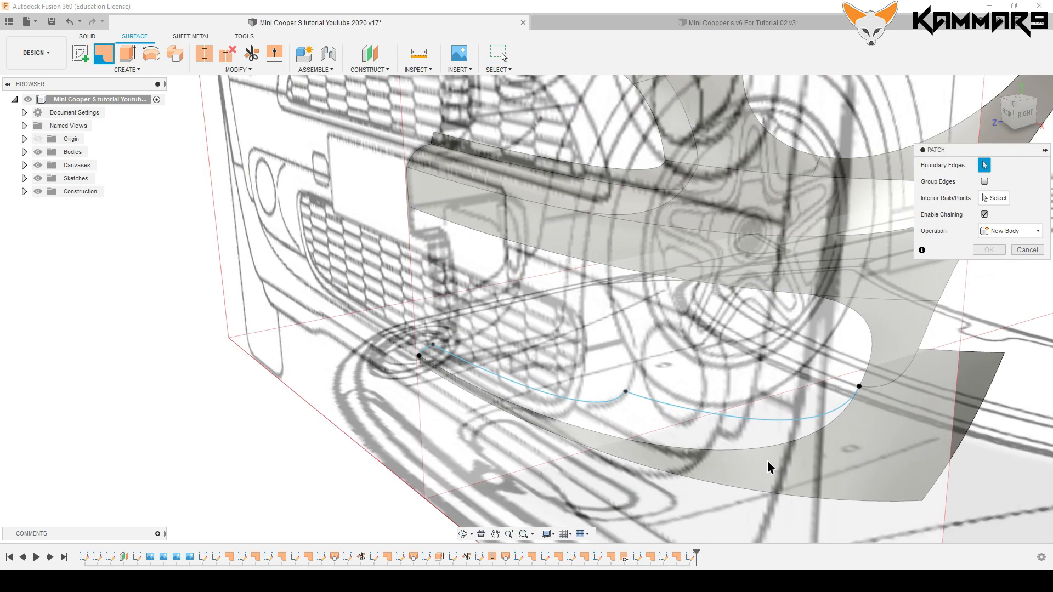
mouse_move(734, 421)
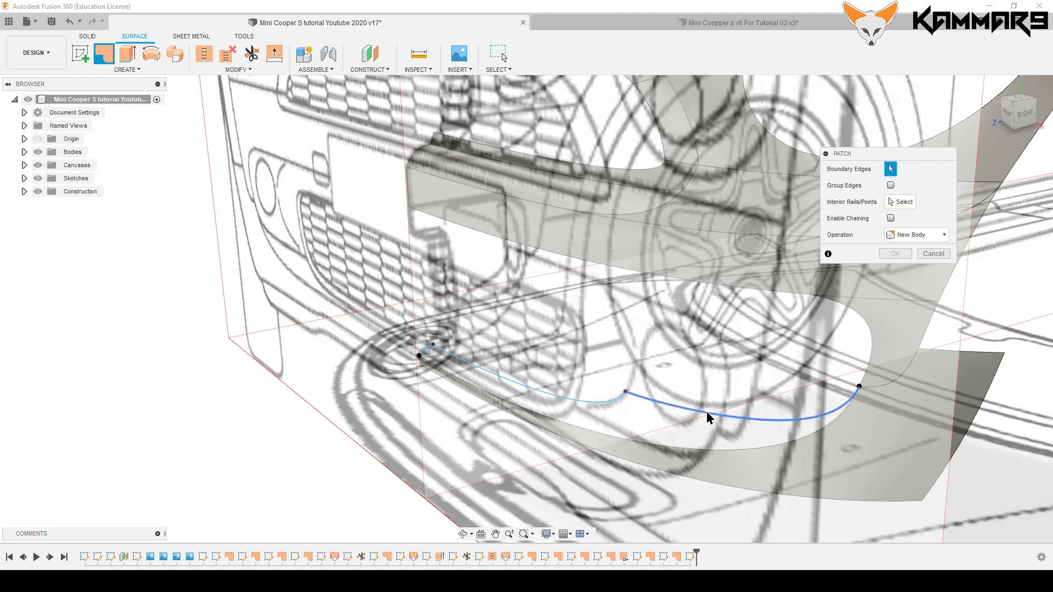
Patch the strip below the lower opening using the new curve as boundary, then start a sketch.
click(430, 354)
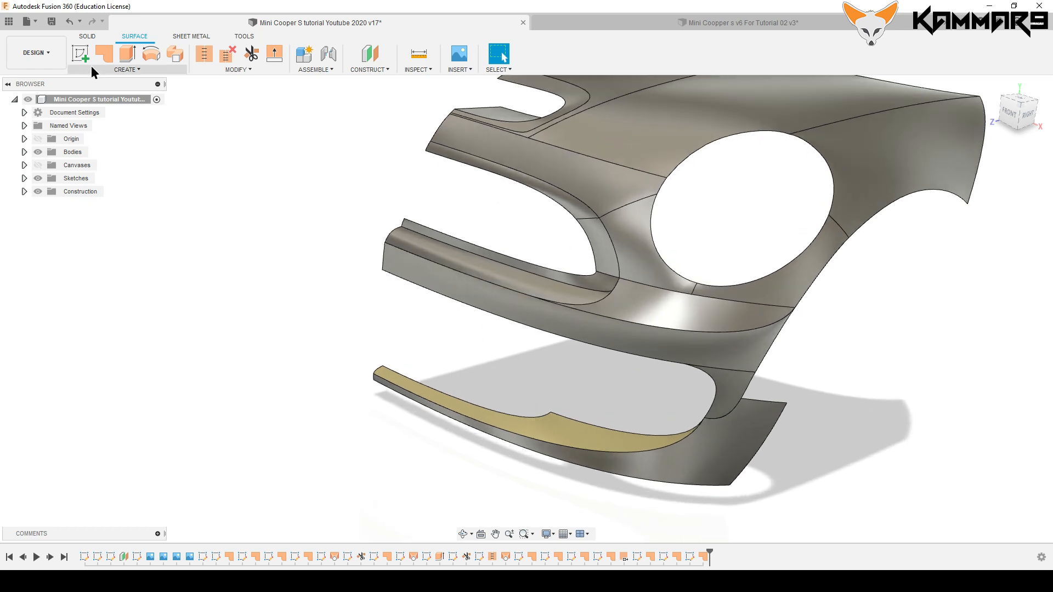
click(79, 54)
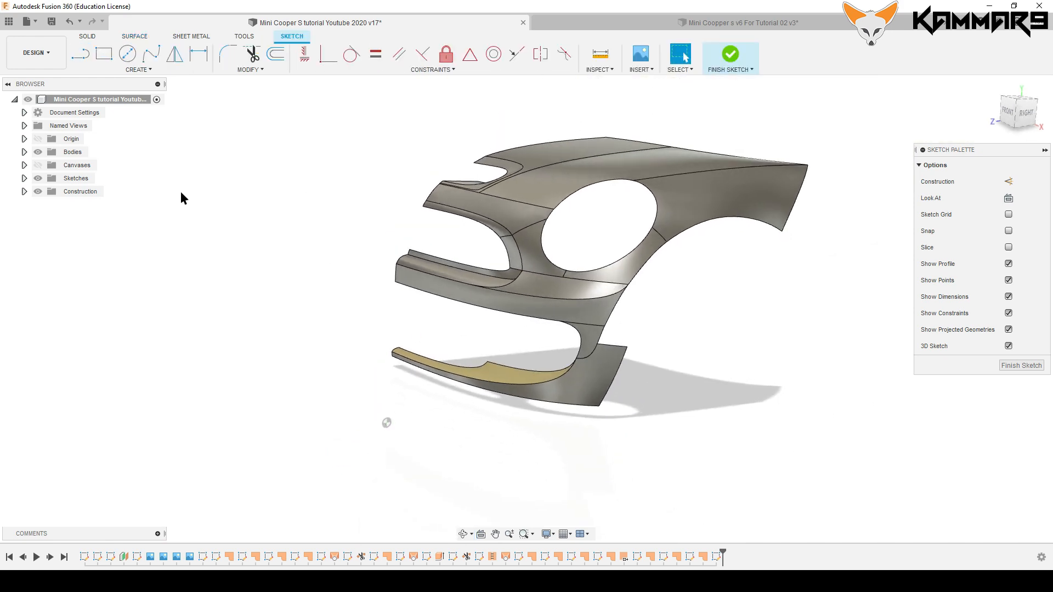
Show the reference canvases and trace a spline along the grille opening from the patch edge.
click(1019, 112)
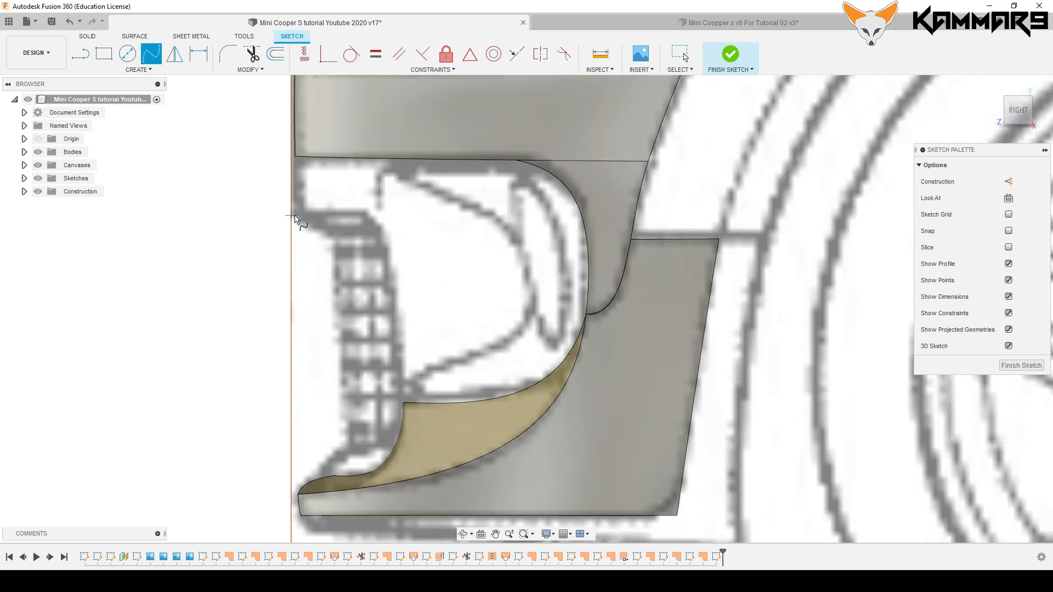
scroll(up, 3)
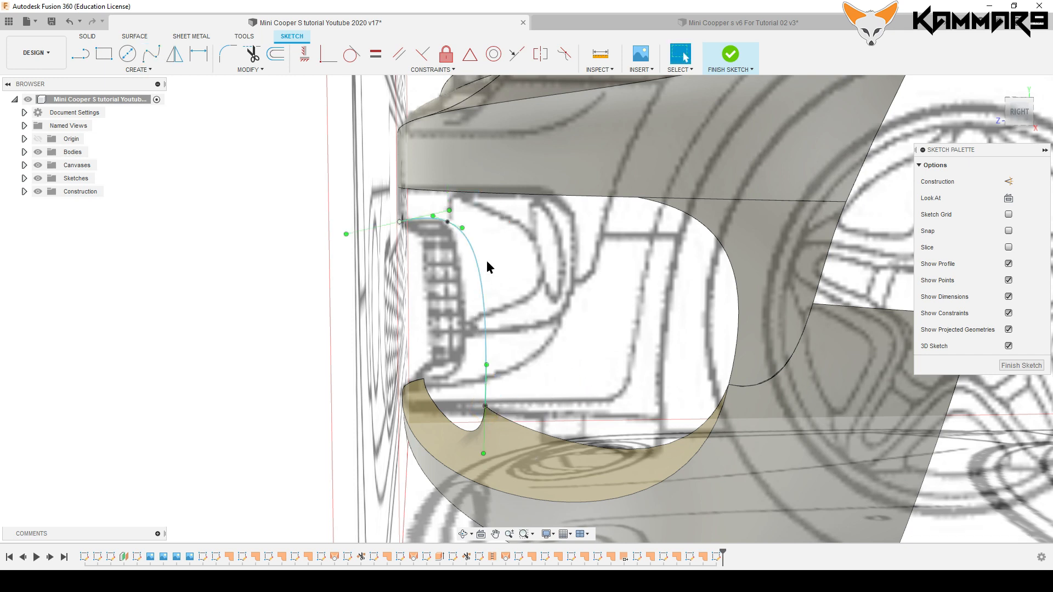
click(463, 228)
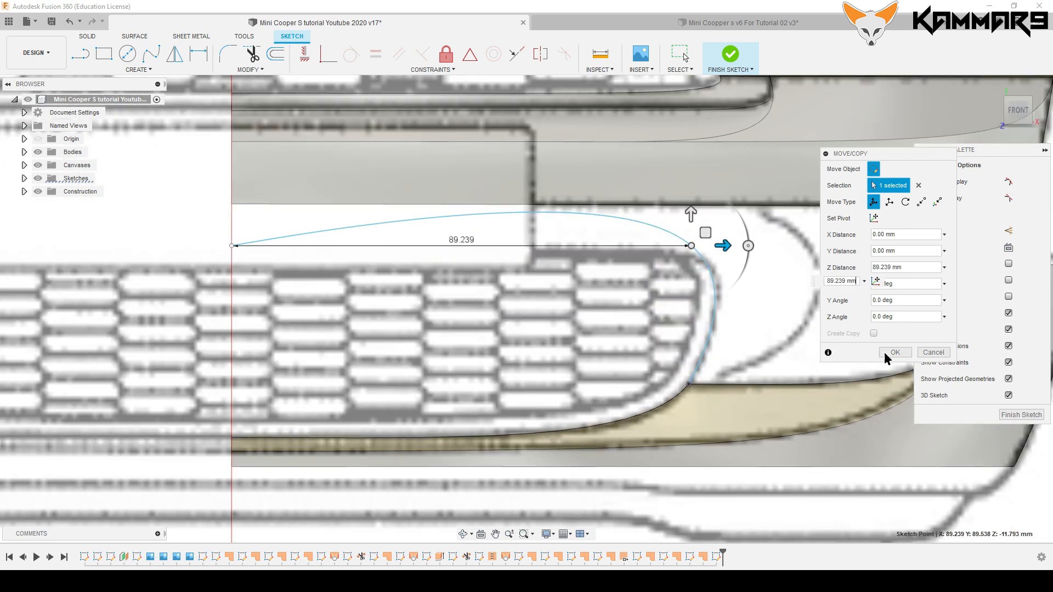
Move the spline end to the centre line, constrain its tangent horizontal, and pick the corner fit point to move.
click(894, 352)
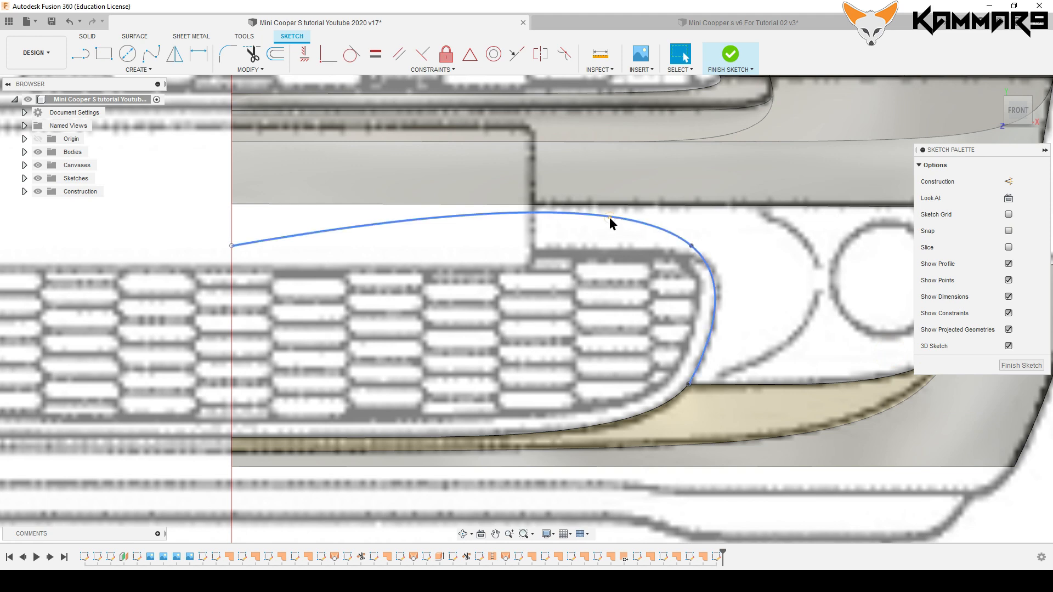
click(232, 246)
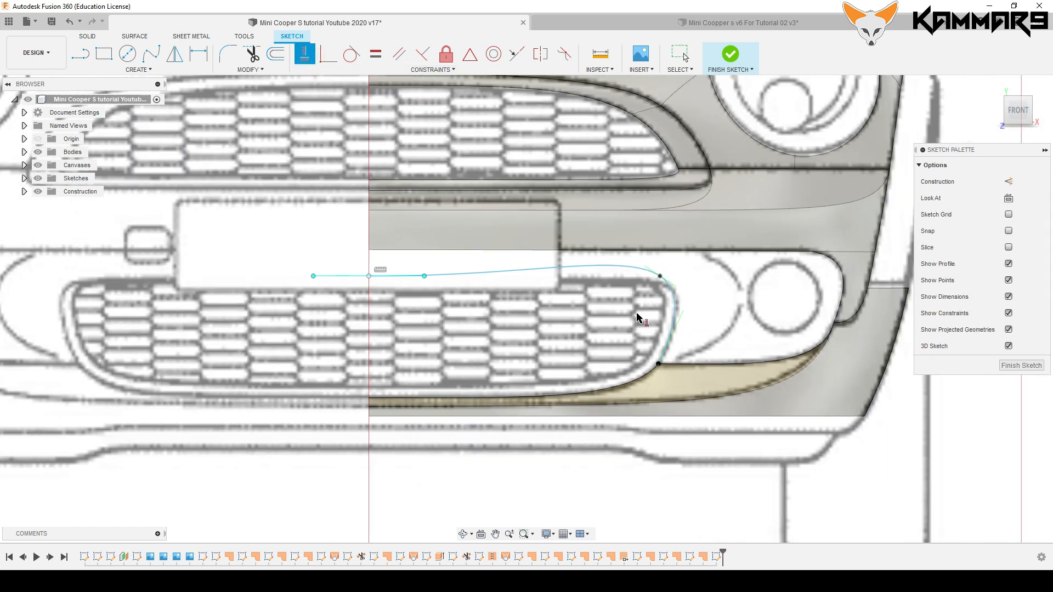
click(658, 276)
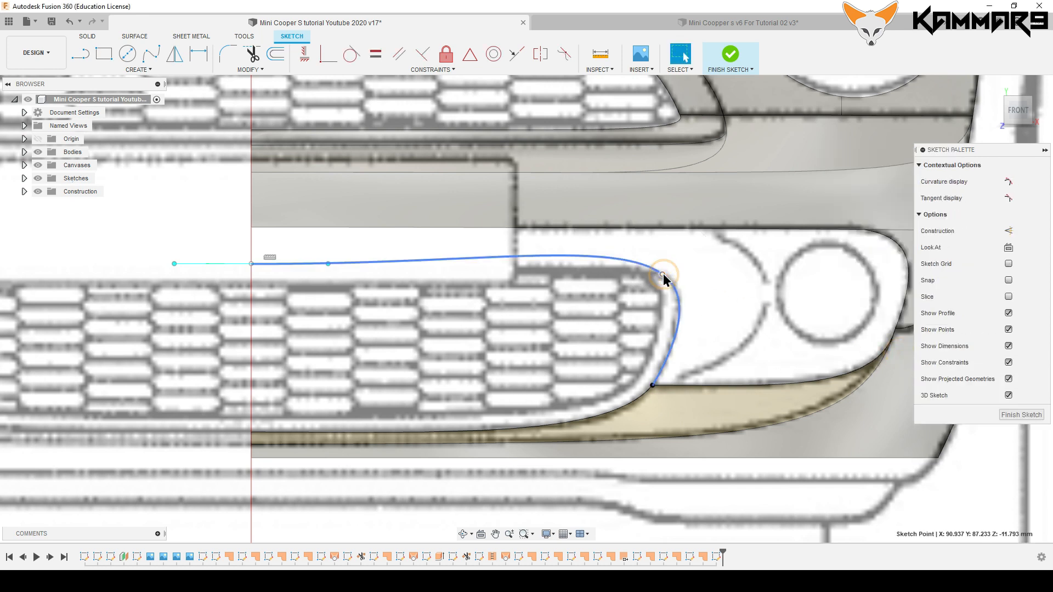
right_click(664, 274)
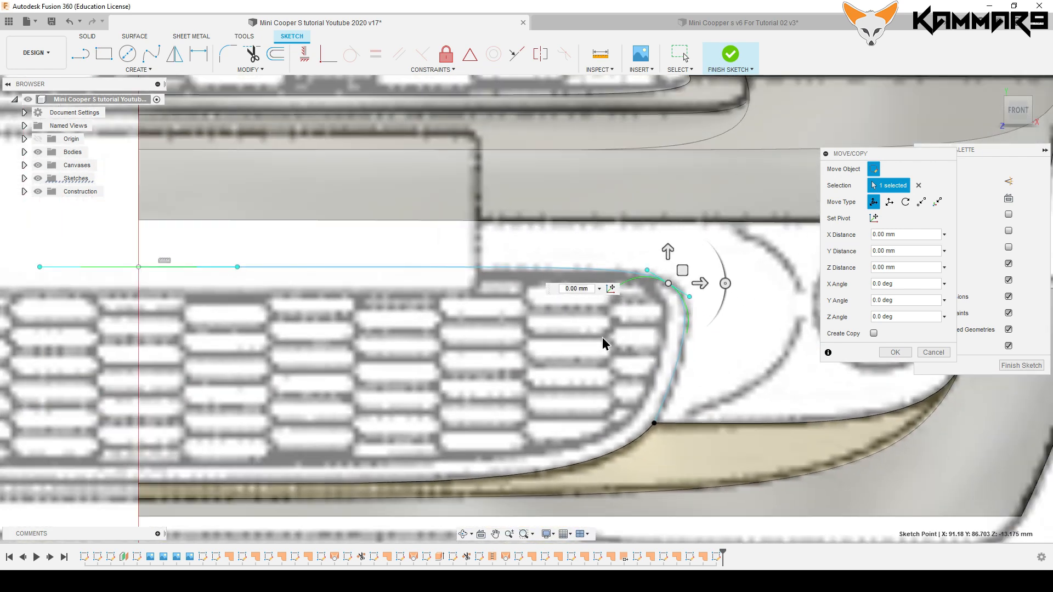
Nudge the grille outline's upper corner fit points in the Right view onto the upper bumper surface edge.
click(933, 352)
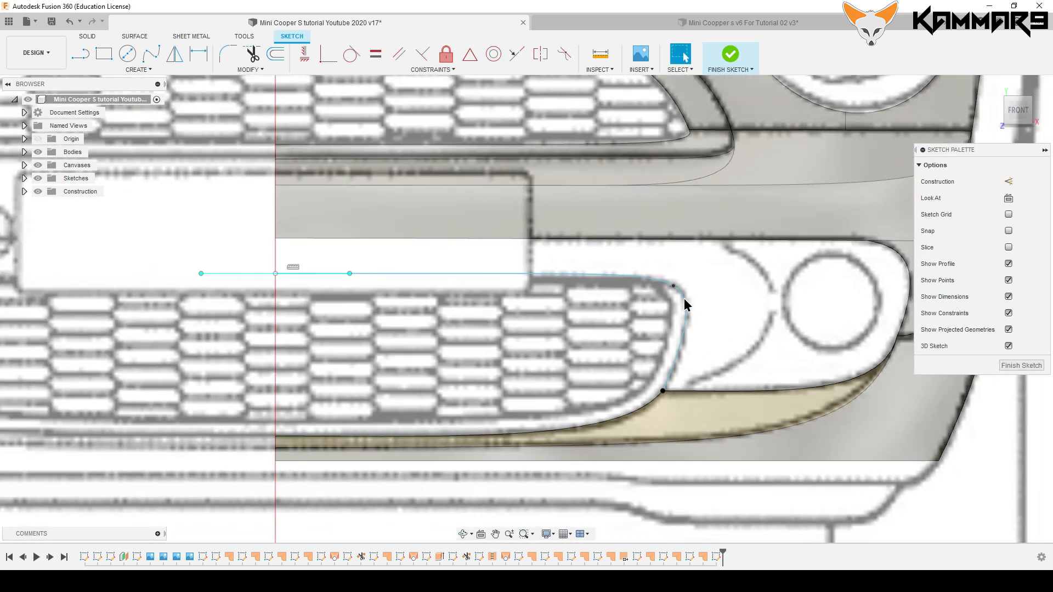
mouse_move(724, 249)
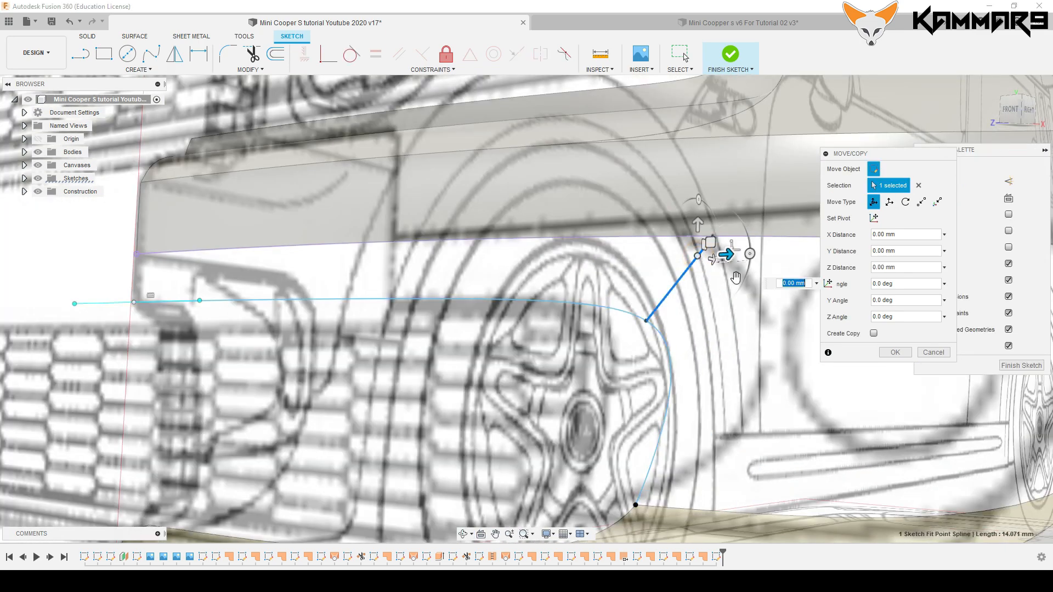
click(933, 352)
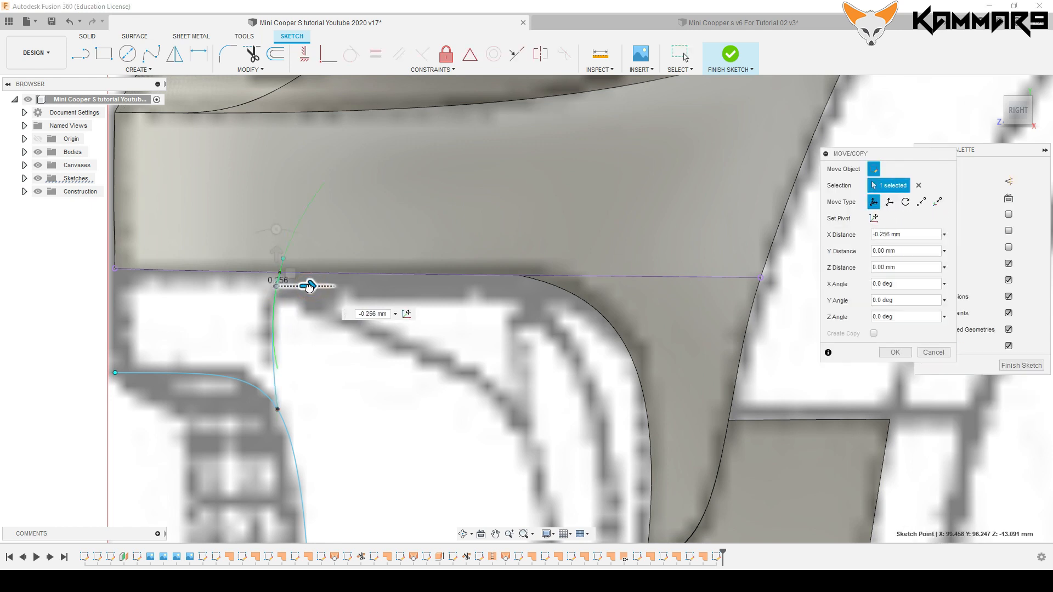
click(894, 353)
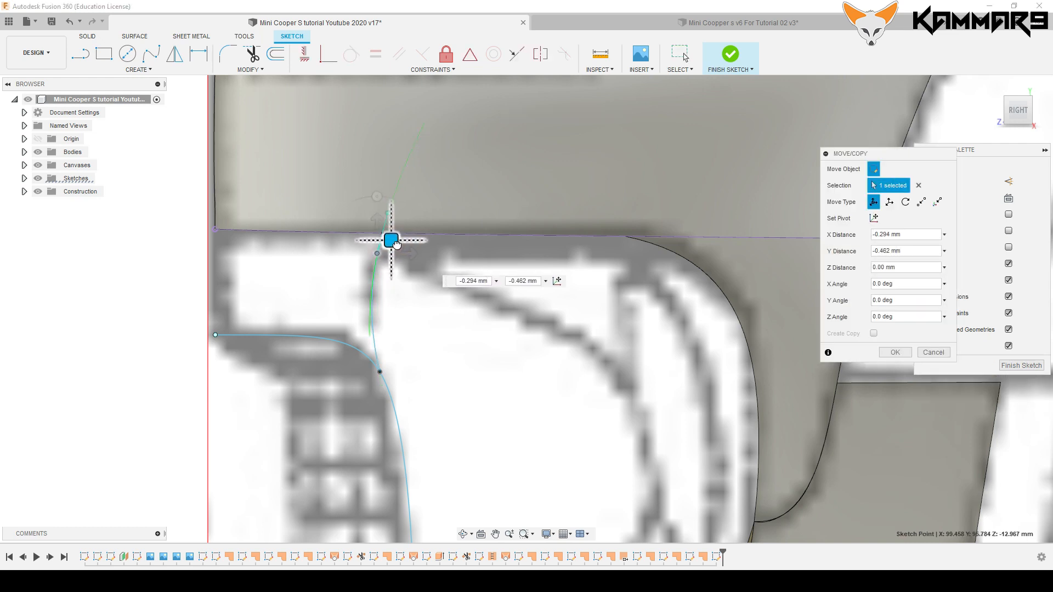
click(894, 352)
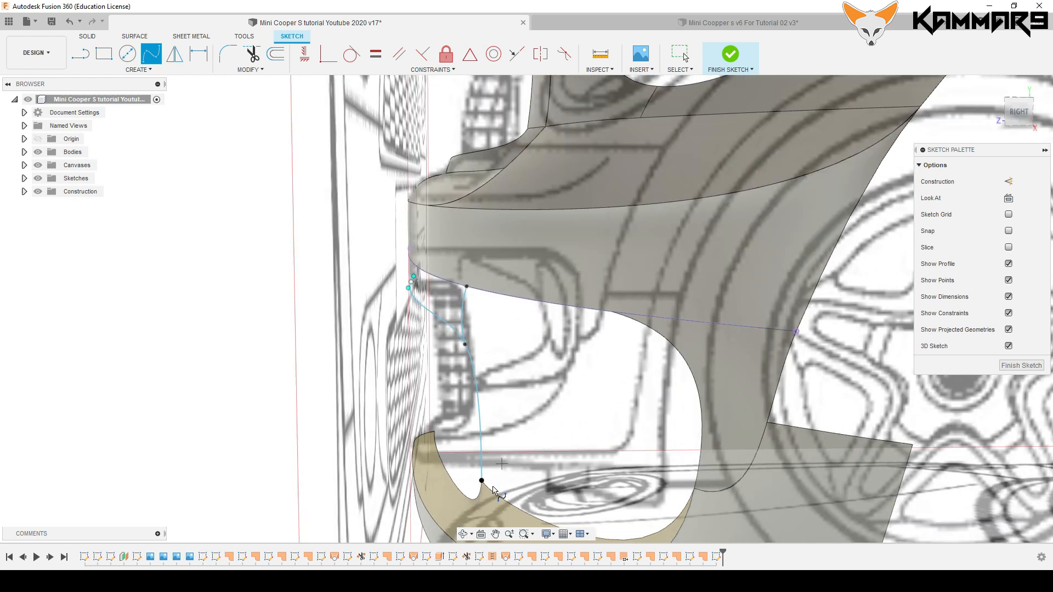
Reposition a fit point on the spline between the grille and fog light with Move/Copy.
scroll(down, 3)
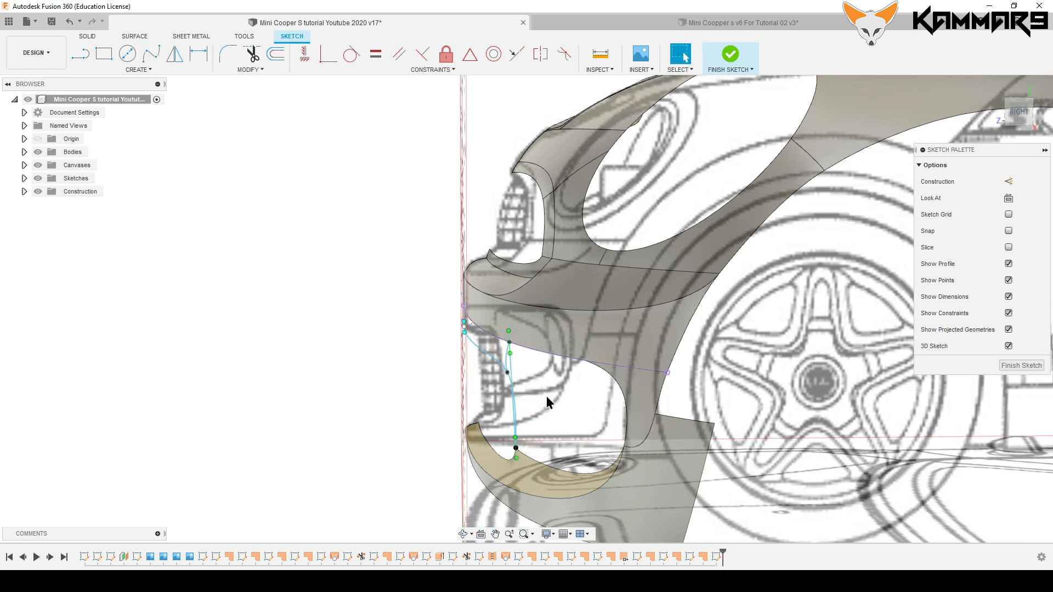
mouse_move(1018, 112)
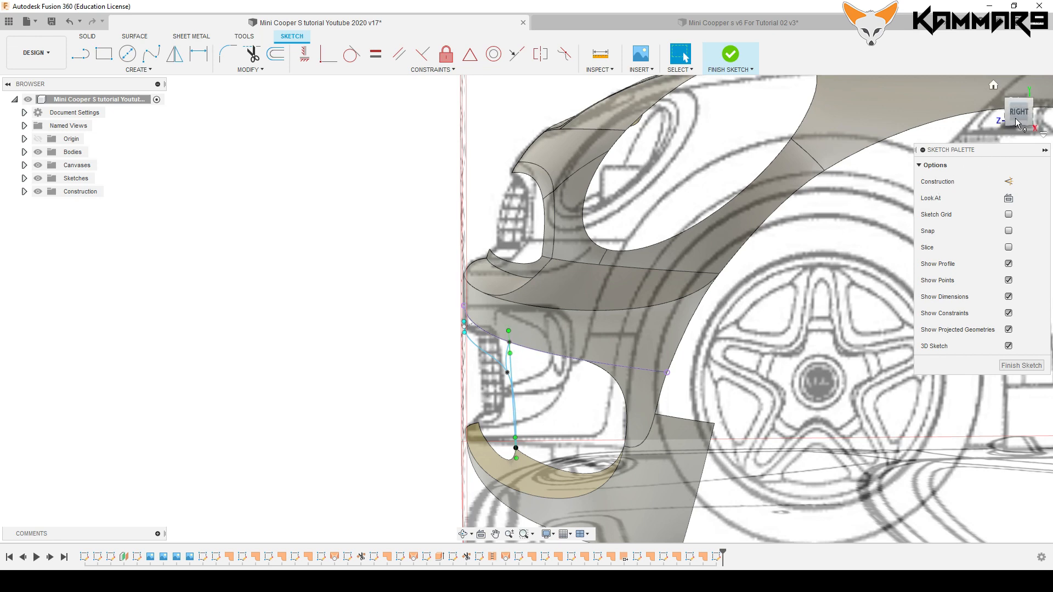
scroll(down, 3)
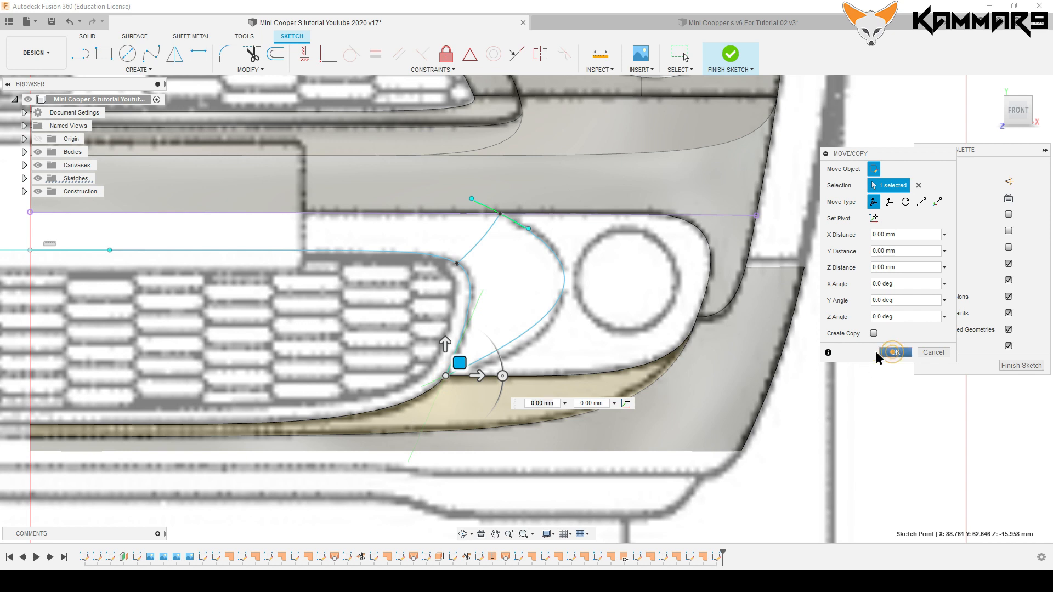
Reposition the fog-light spline's end point, checking alignment from the front view.
click(895, 352)
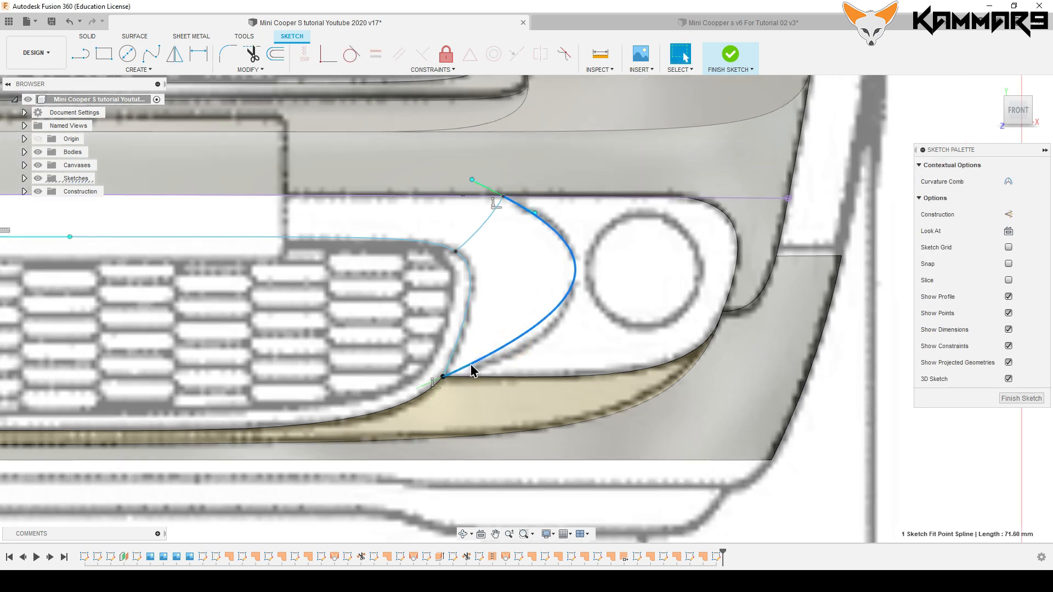
click(480, 427)
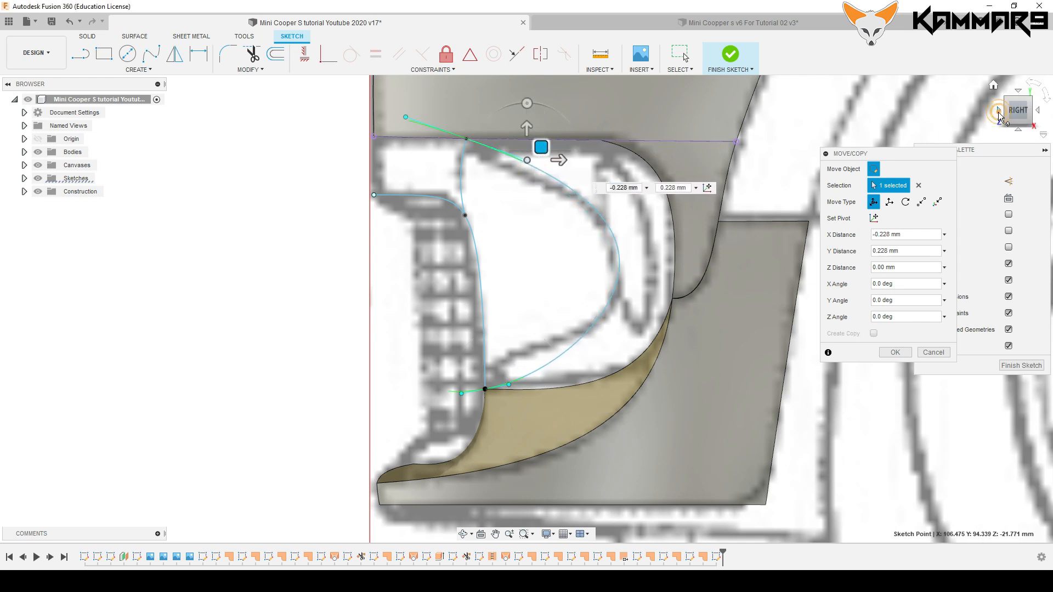
click(1015, 110)
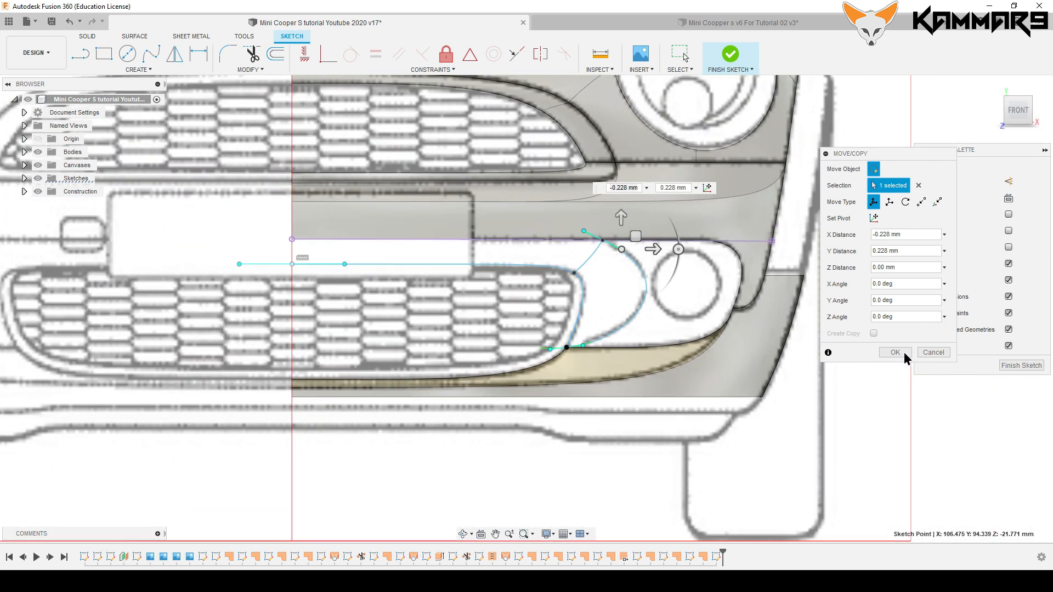
click(895, 352)
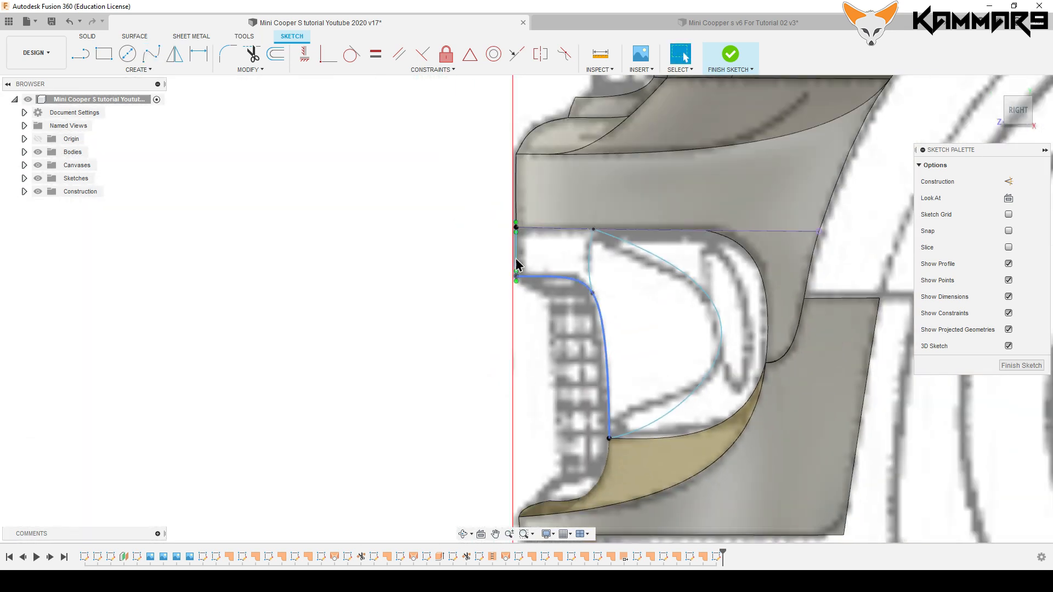
Nudge the grille outline's inner corner endpoint into place on the centre line.
scroll(down, 3)
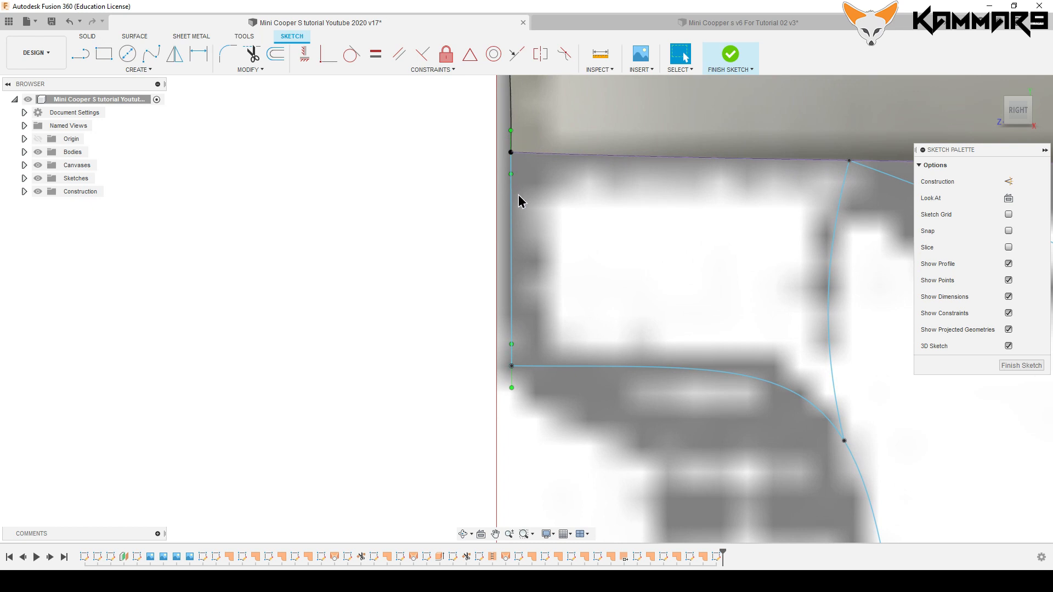
mouse_move(554, 247)
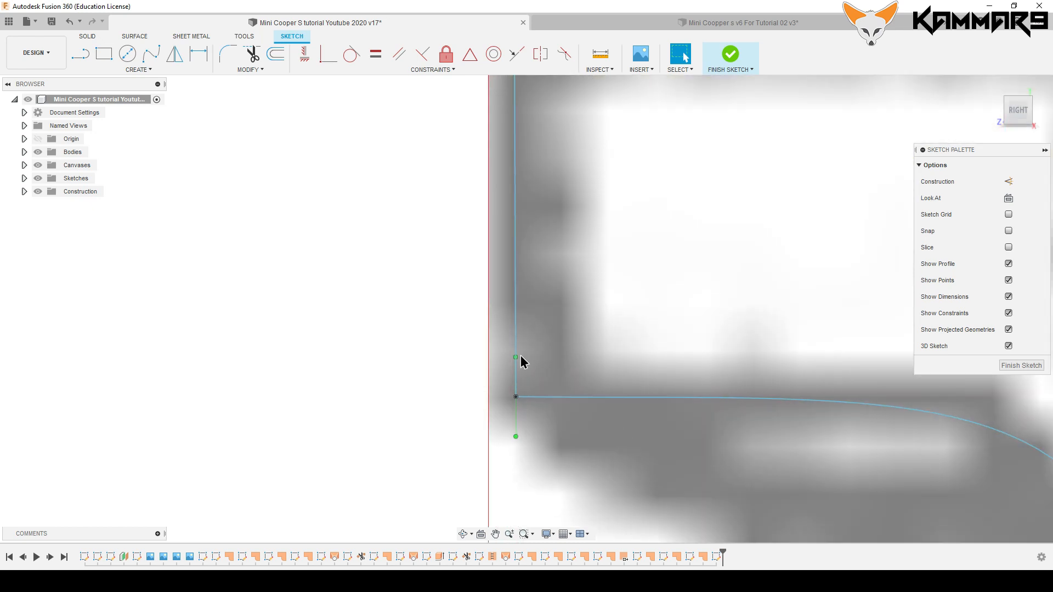
click(516, 358)
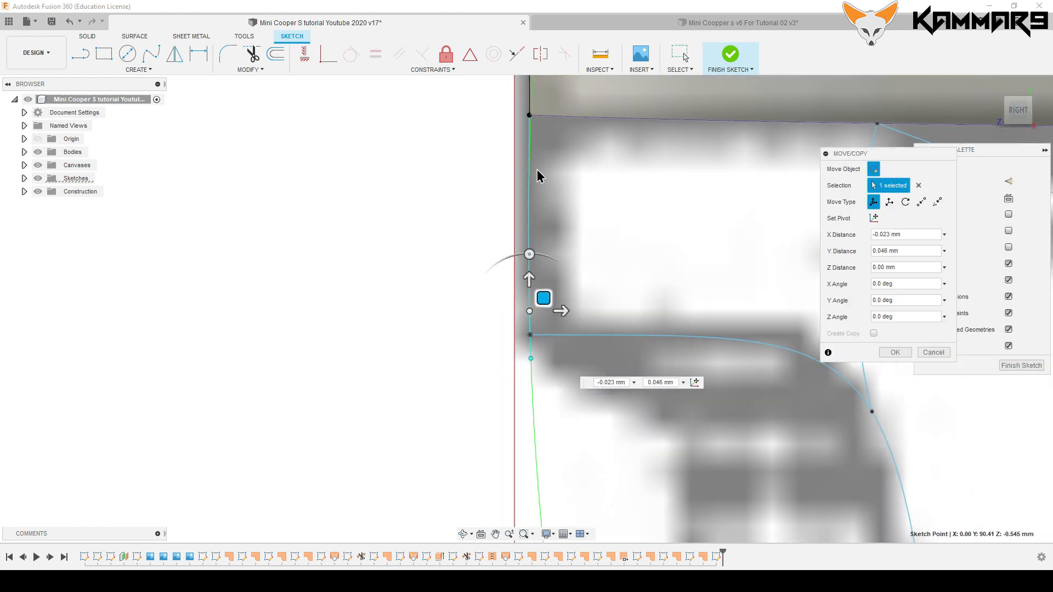
click(894, 352)
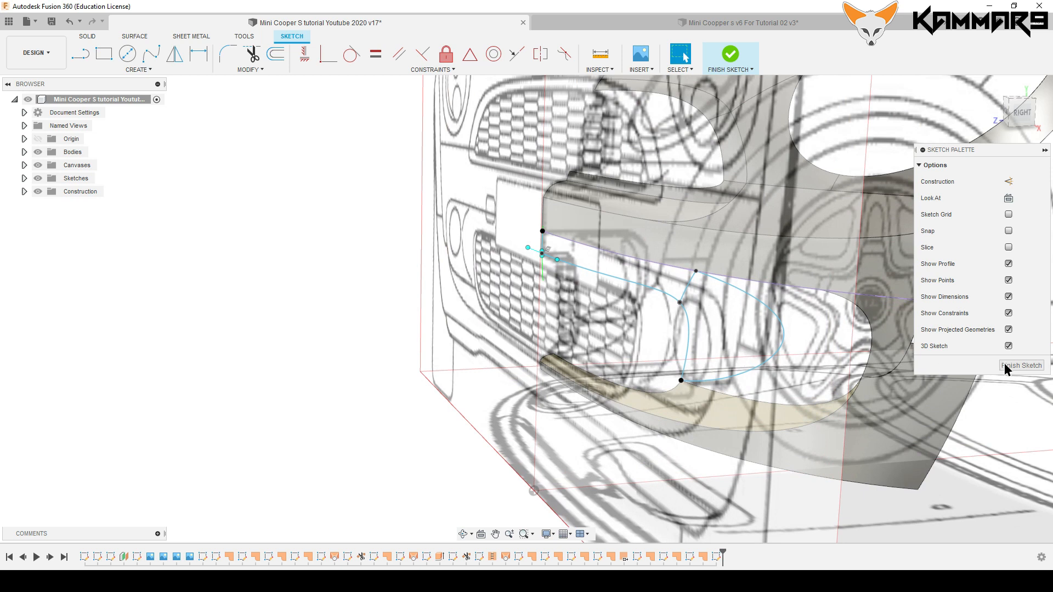
Leave the sketch and hide the reference image canvases in the browser.
click(728, 53)
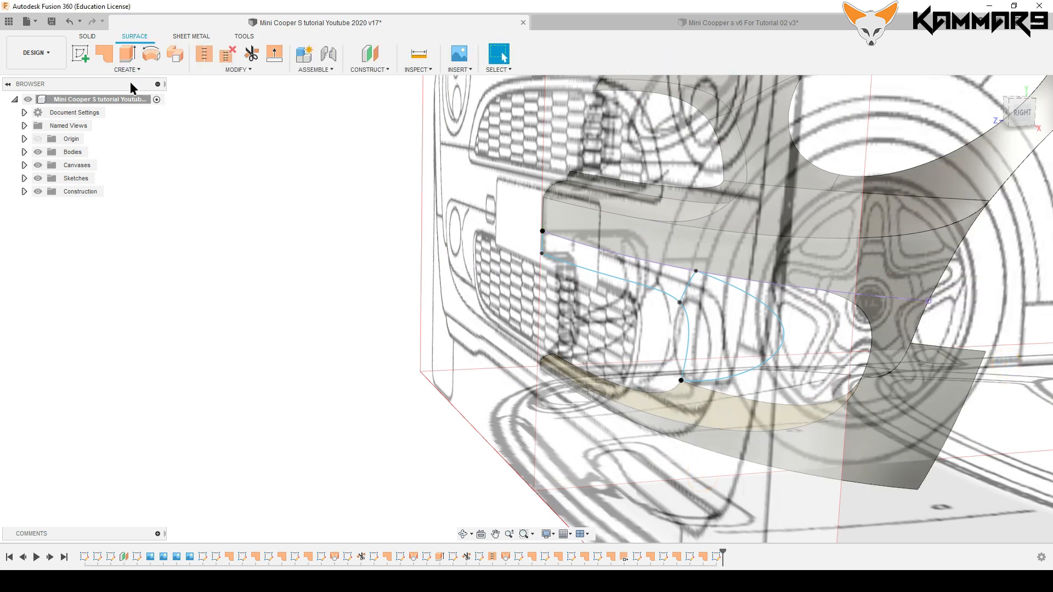
click(38, 166)
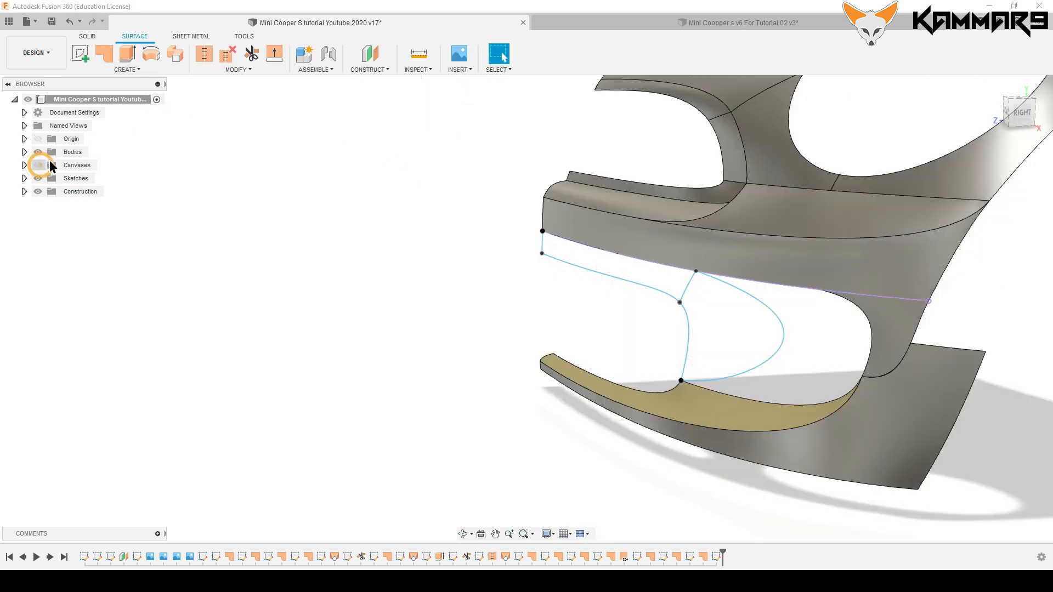
click(104, 53)
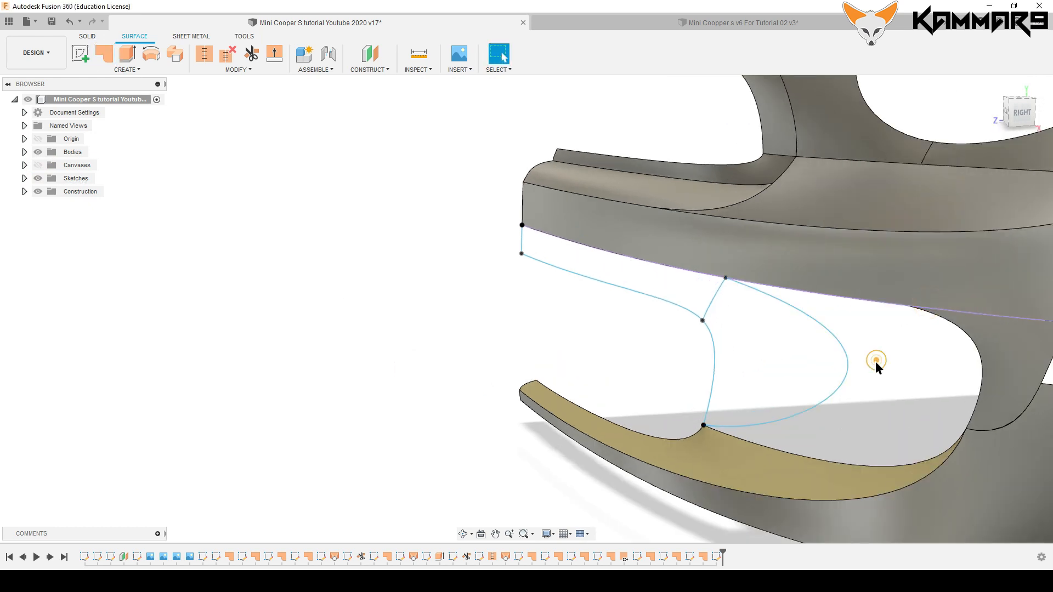
Reopen the latest sketch from the timeline and pick the first patch boundary curve.
right_click(877, 361)
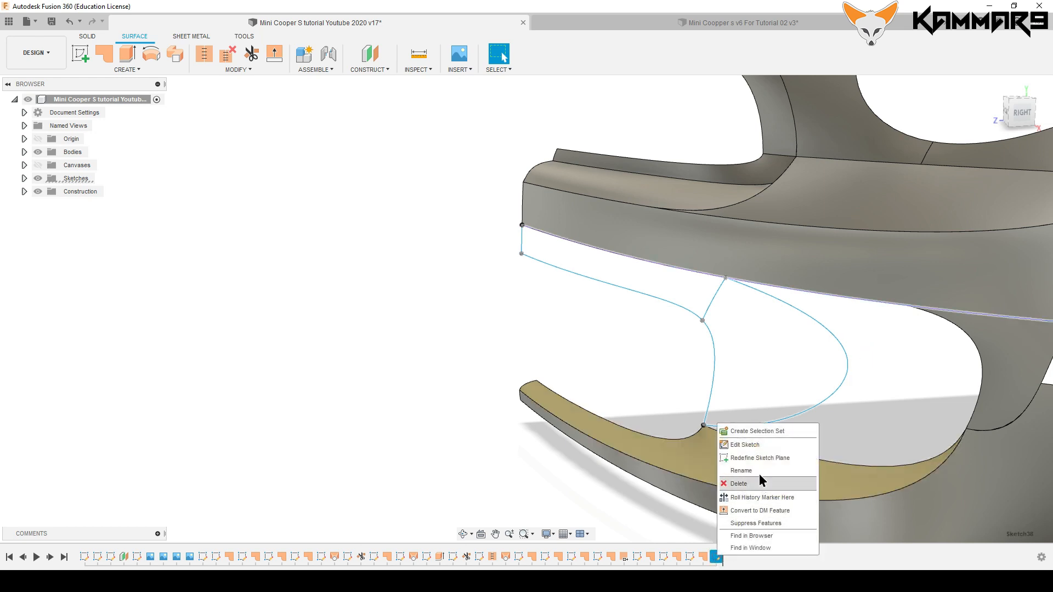
click(746, 444)
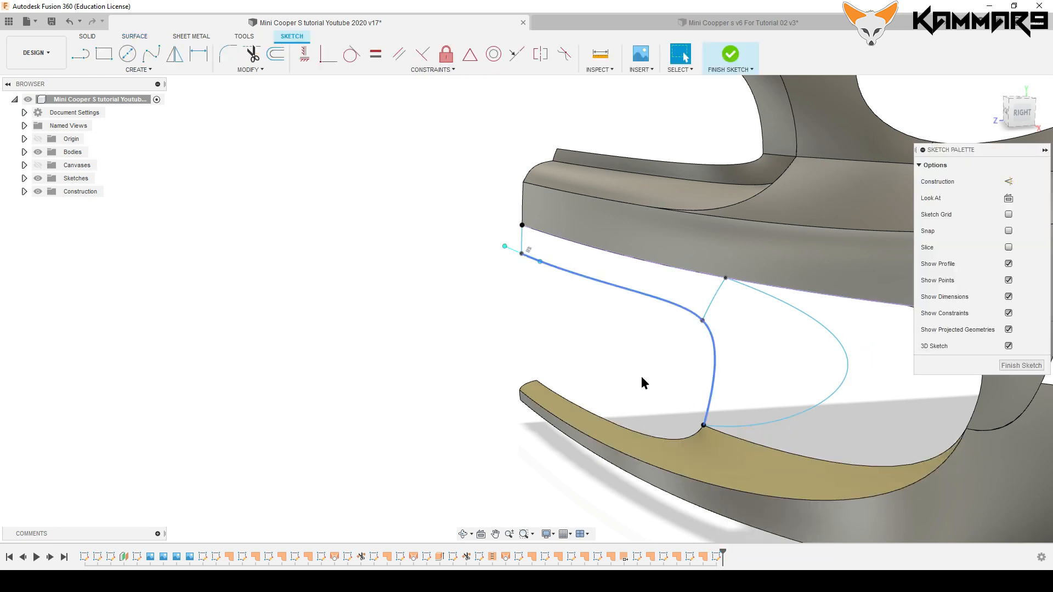
click(149, 54)
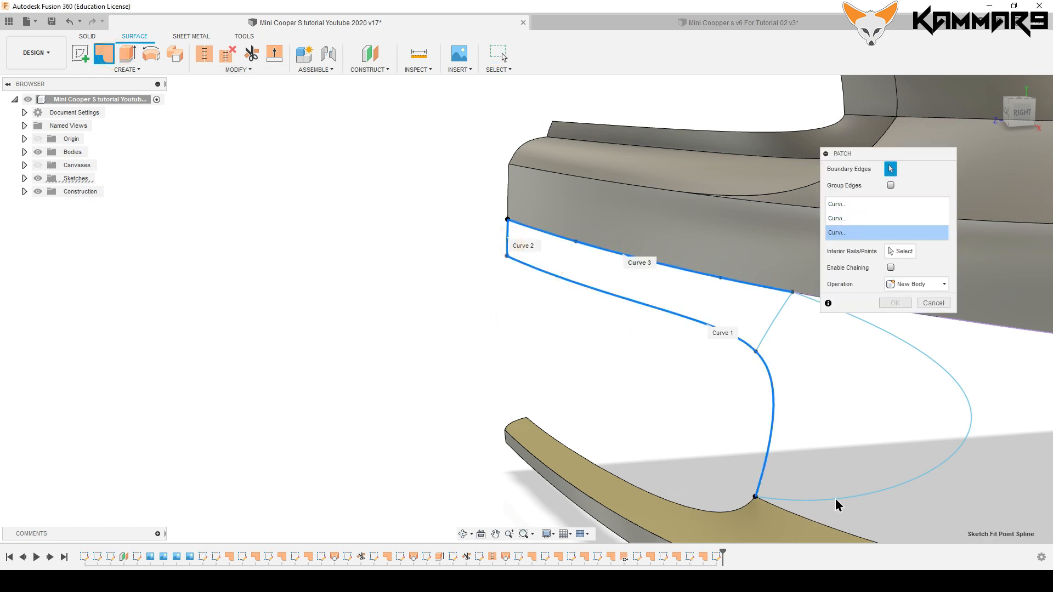
Create the patch surface filling the three grille-opening outline curves as a new body.
click(967, 416)
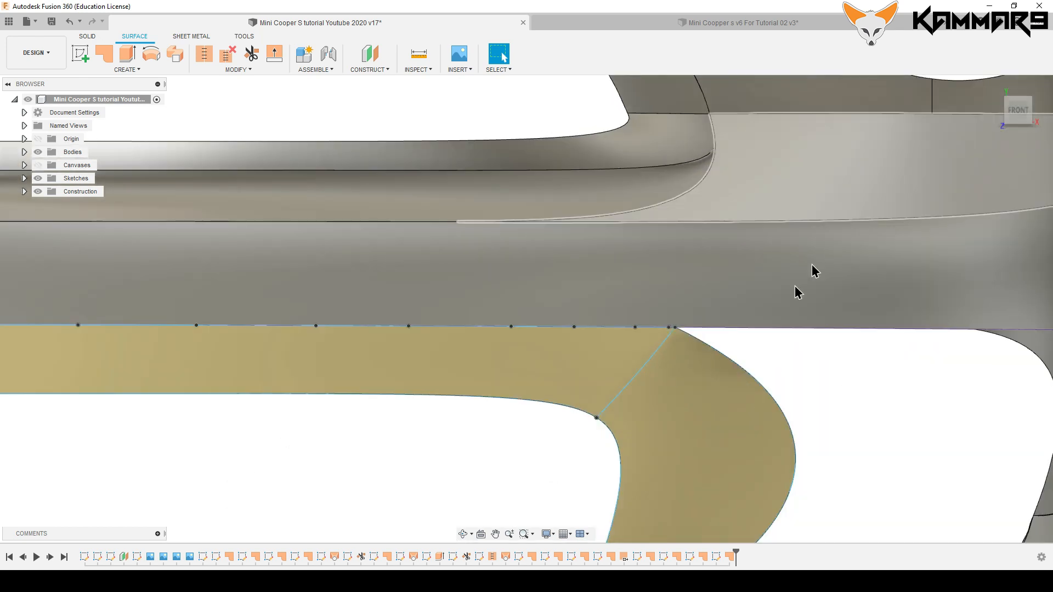
Reopen the sketch containing the curve that divides the patch.
click(632, 352)
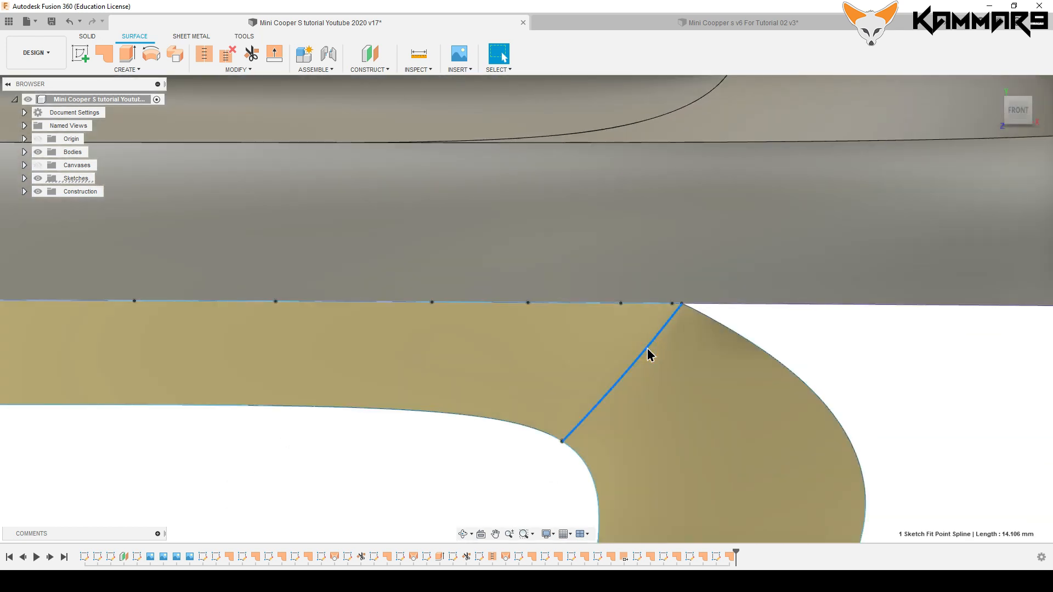
right_click(649, 355)
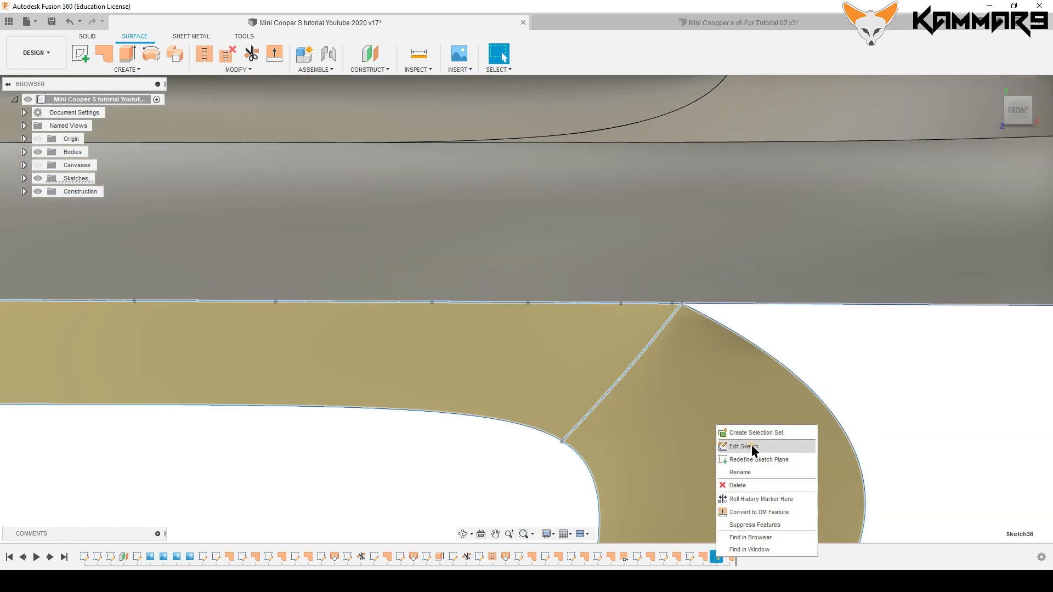
click(738, 447)
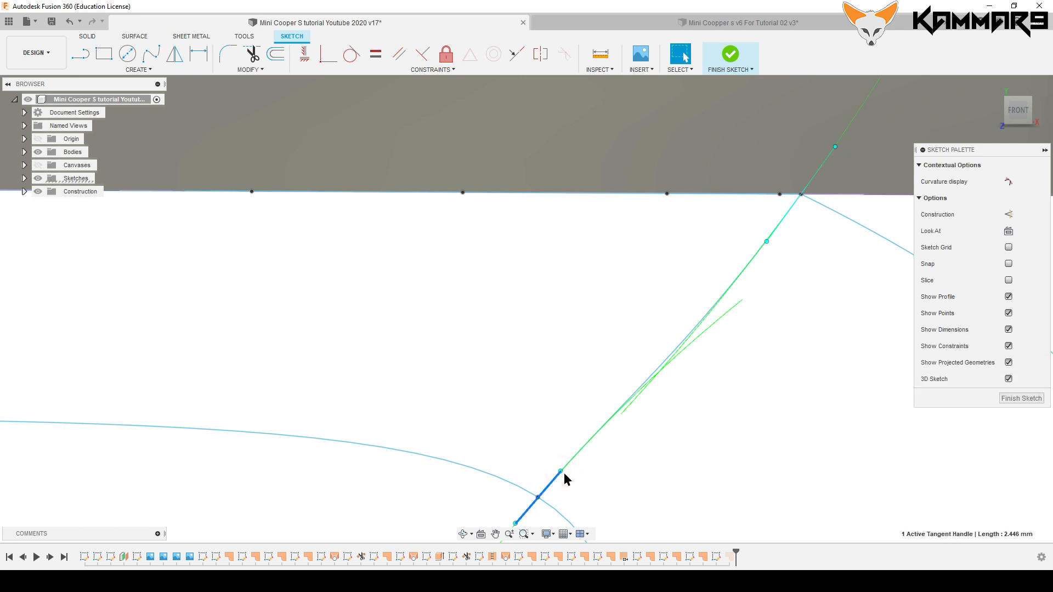
Adjust the dividing spline's end tangent and move its top endpoint onto the bumper edge.
click(561, 470)
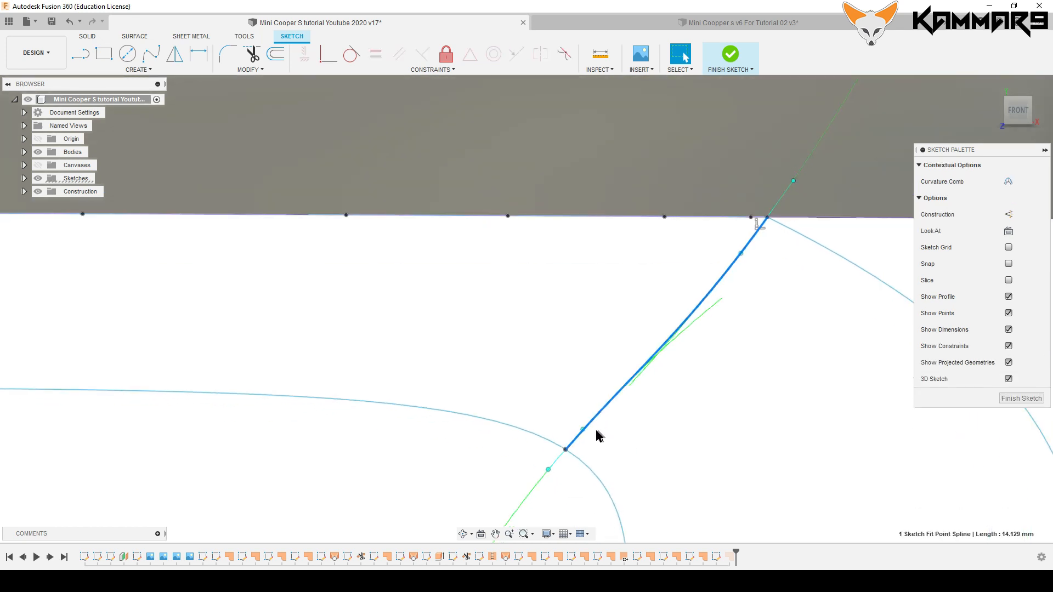
click(616, 432)
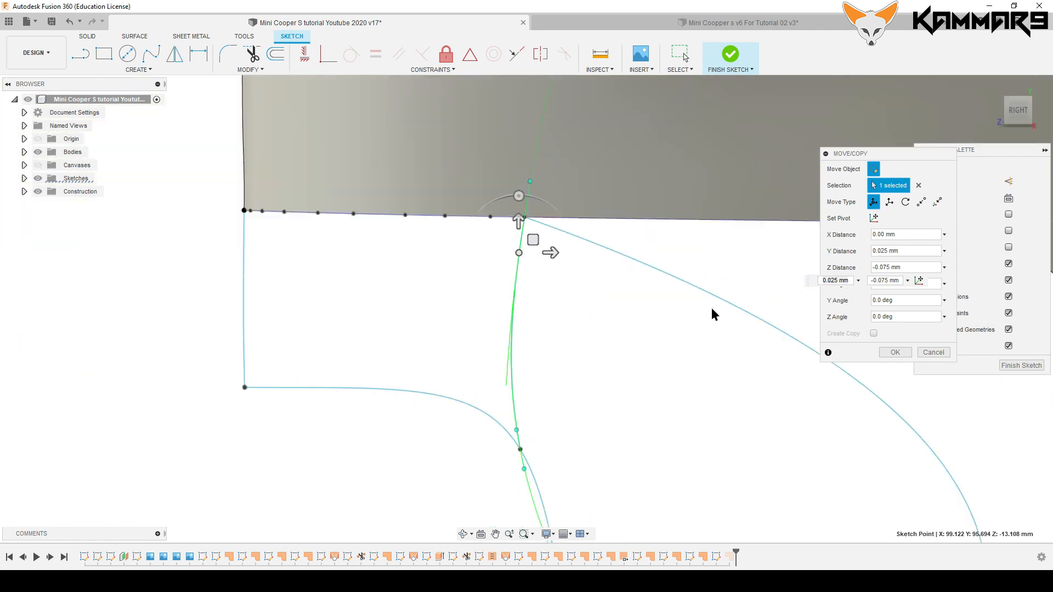
click(896, 352)
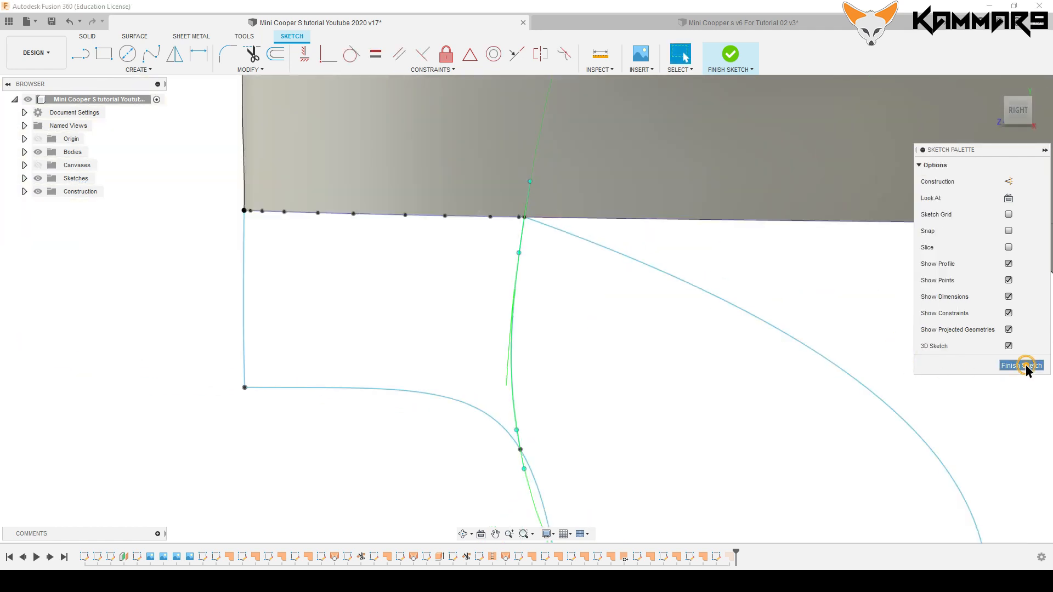
Finish the sketch and start a Center Diameter Circle over the round fog light.
click(1020, 364)
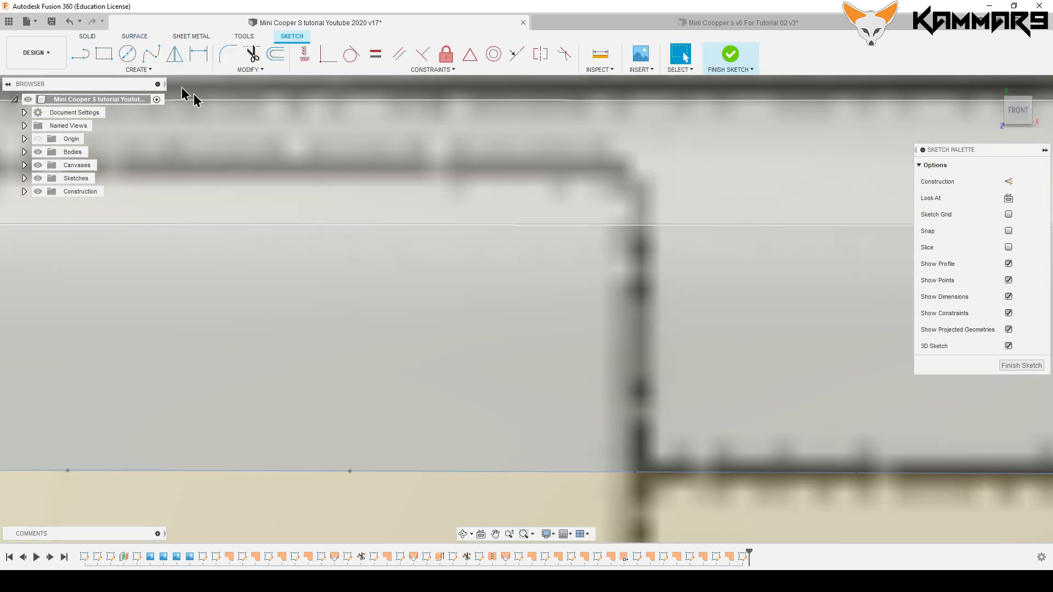
click(126, 53)
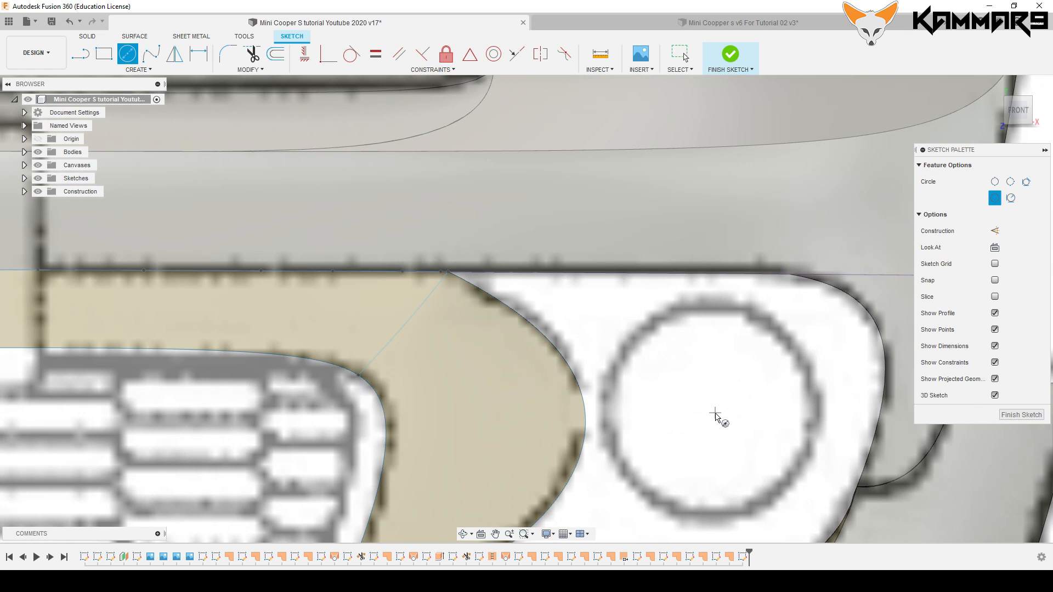
Place the fog-light circle and Move/Copy it with Z depth, 15 deg Y tilt and X offset.
click(715, 412)
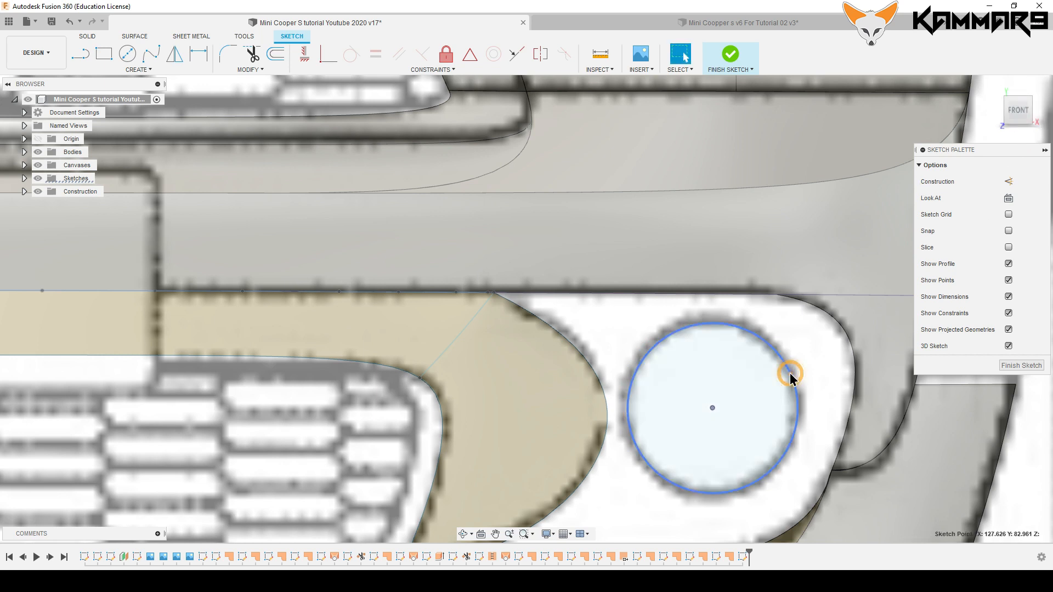
click(791, 374)
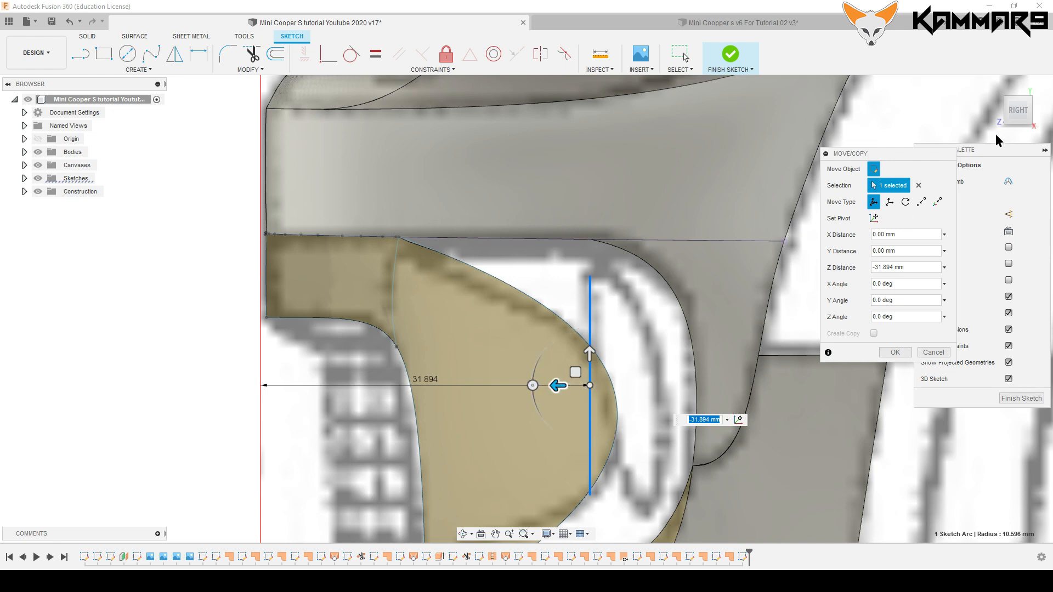
mouse_move(1010, 107)
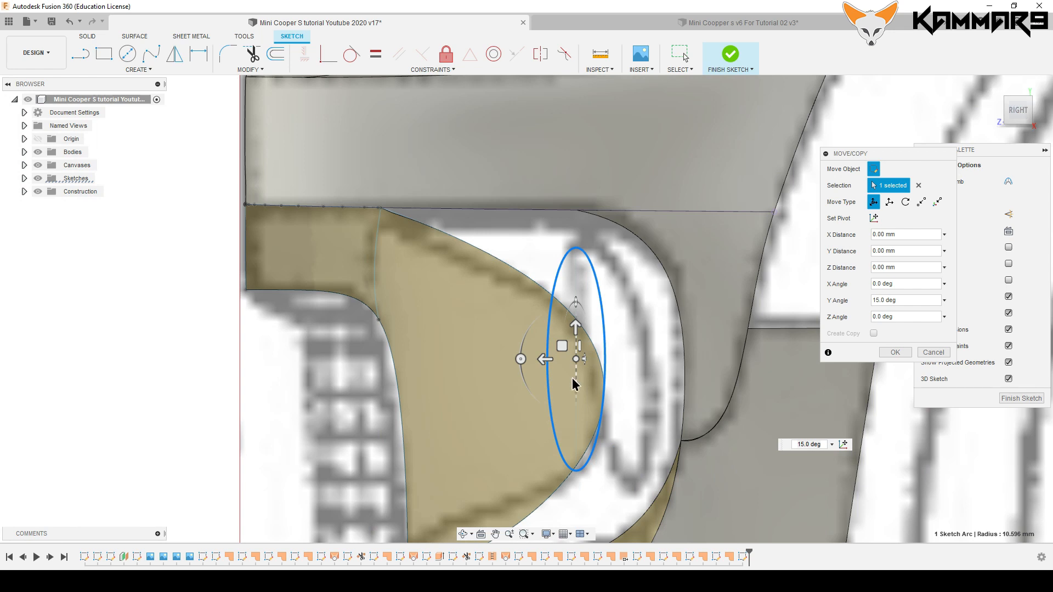
mouse_move(547, 359)
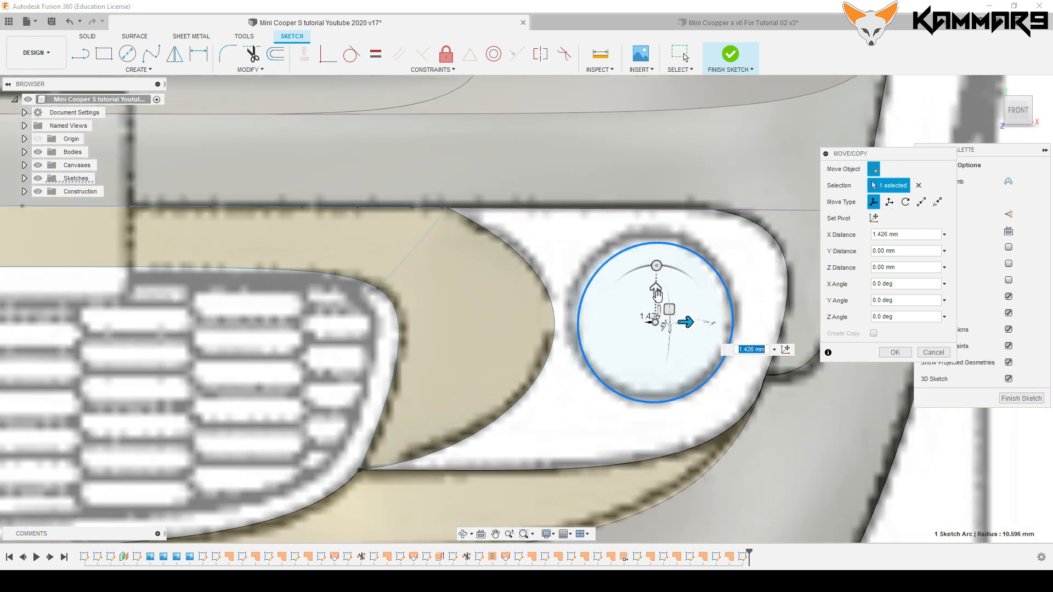
click(895, 352)
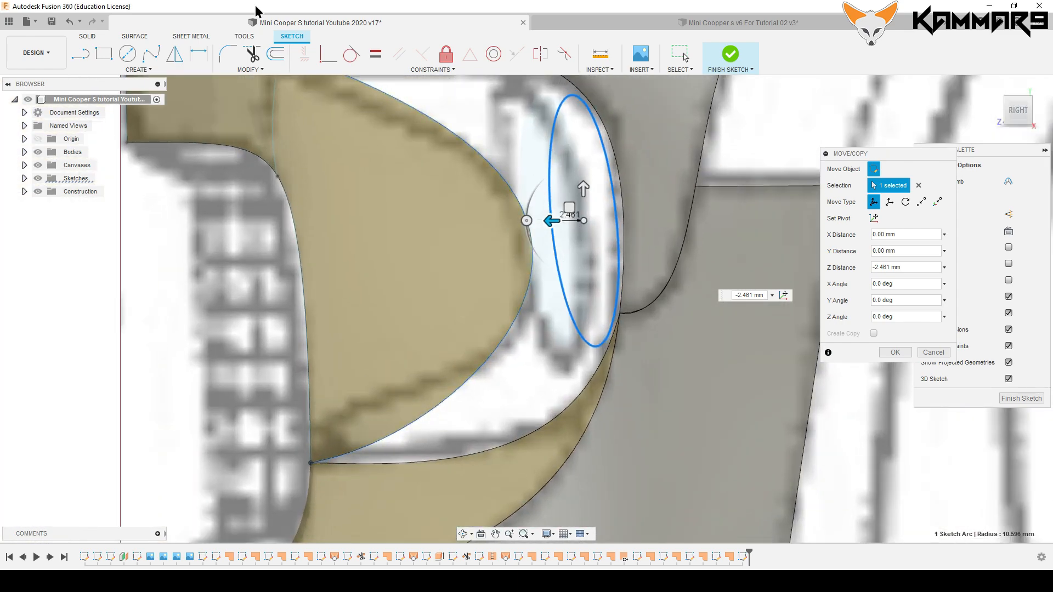
mouse_move(1016, 99)
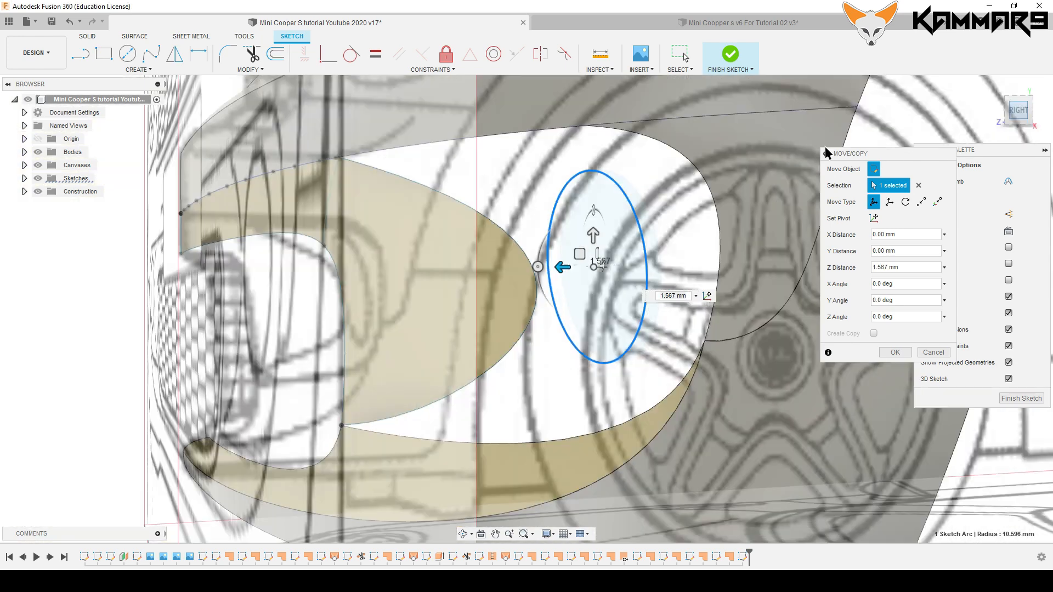
scroll(down, 3)
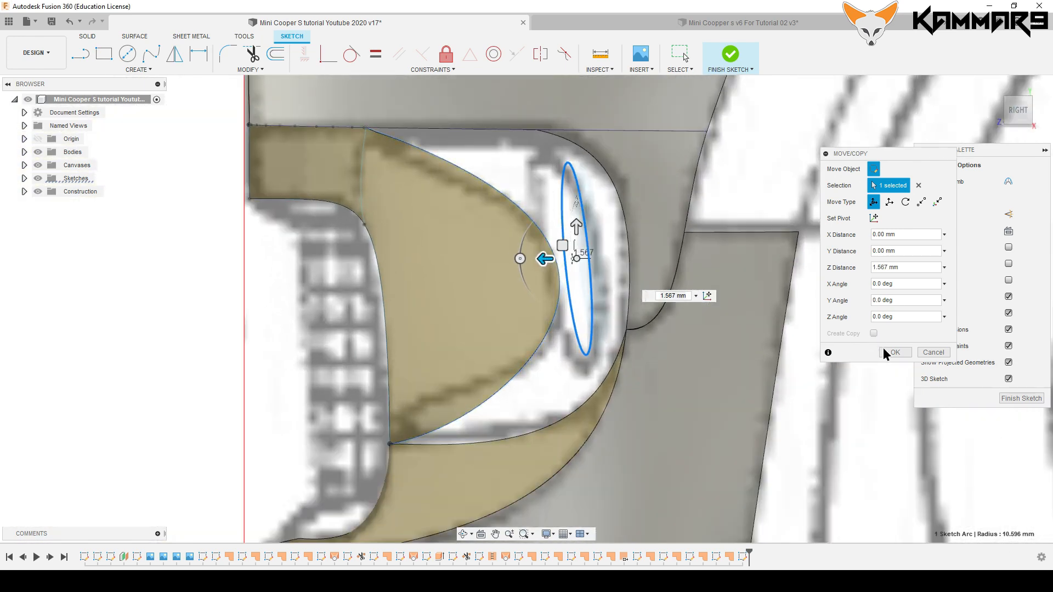
Confirm the circle's tilt and trace the fog-light opening outline with spline points.
click(891, 353)
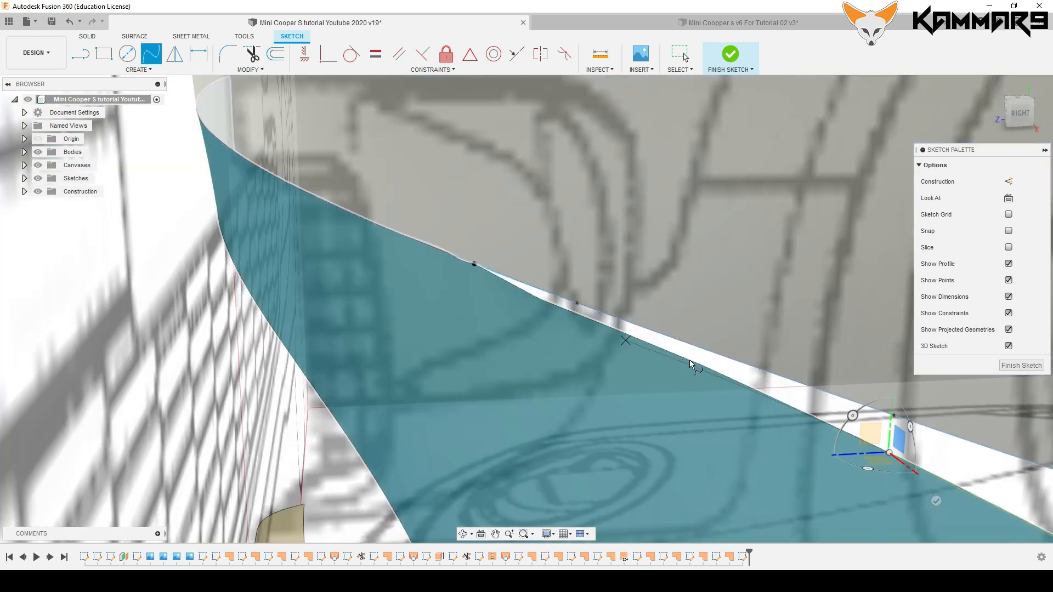
click(473, 265)
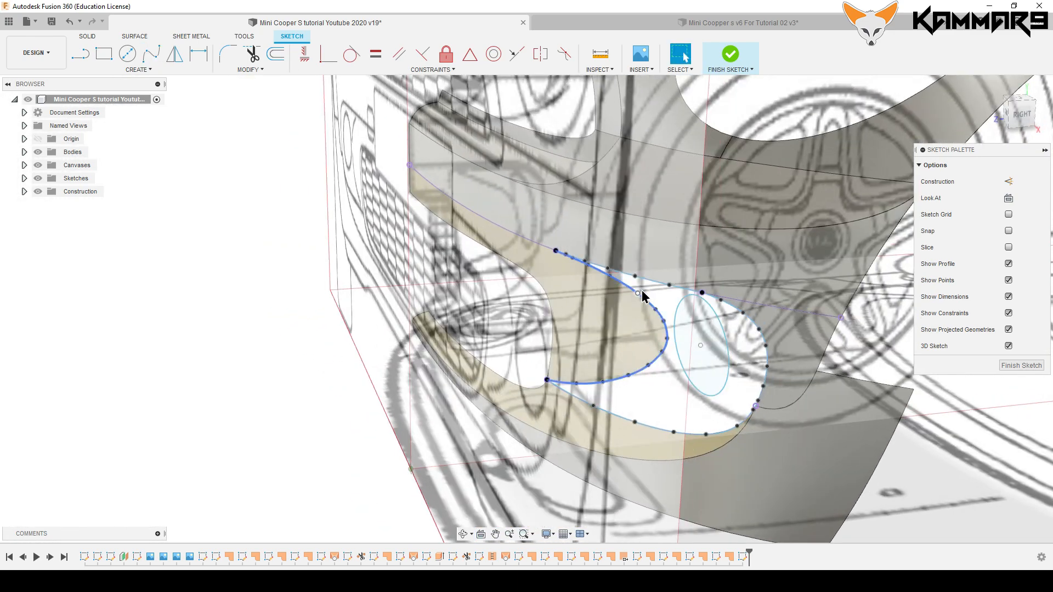
click(39, 165)
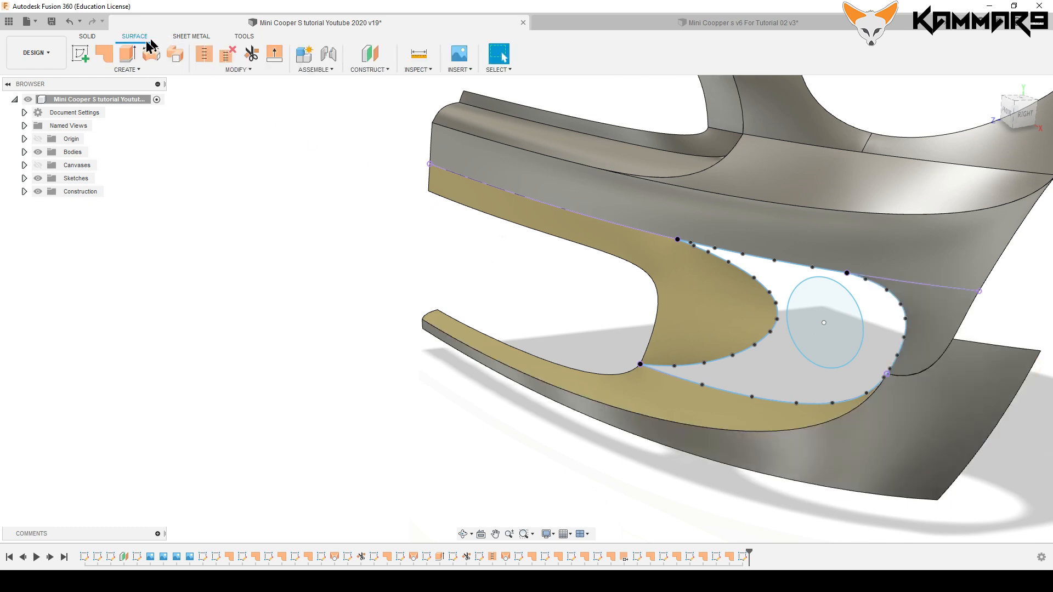
Start a Surface Loft between the fog-light opening outline and the circle.
click(126, 69)
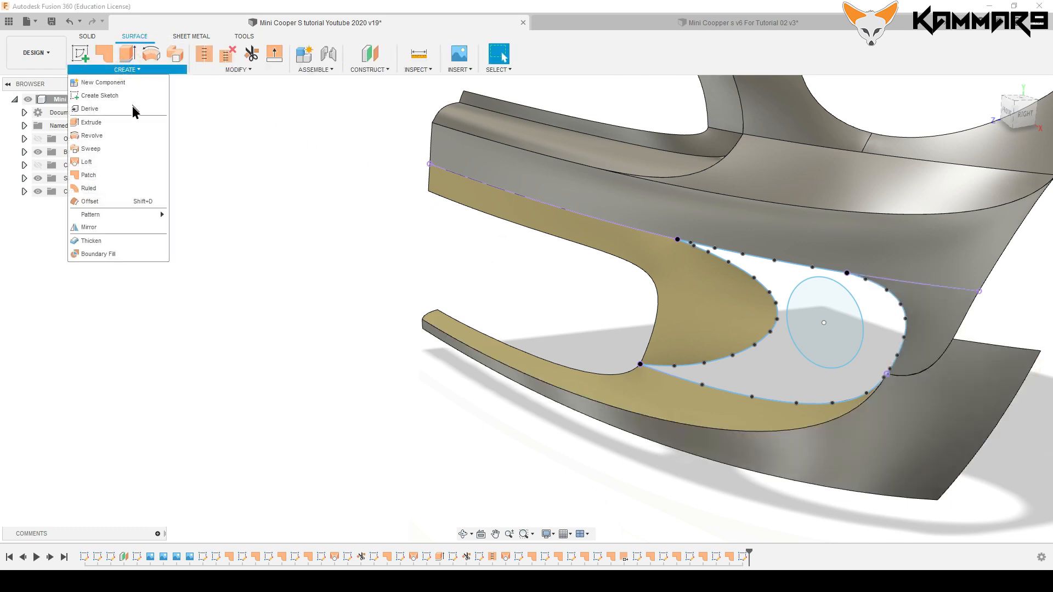
click(87, 163)
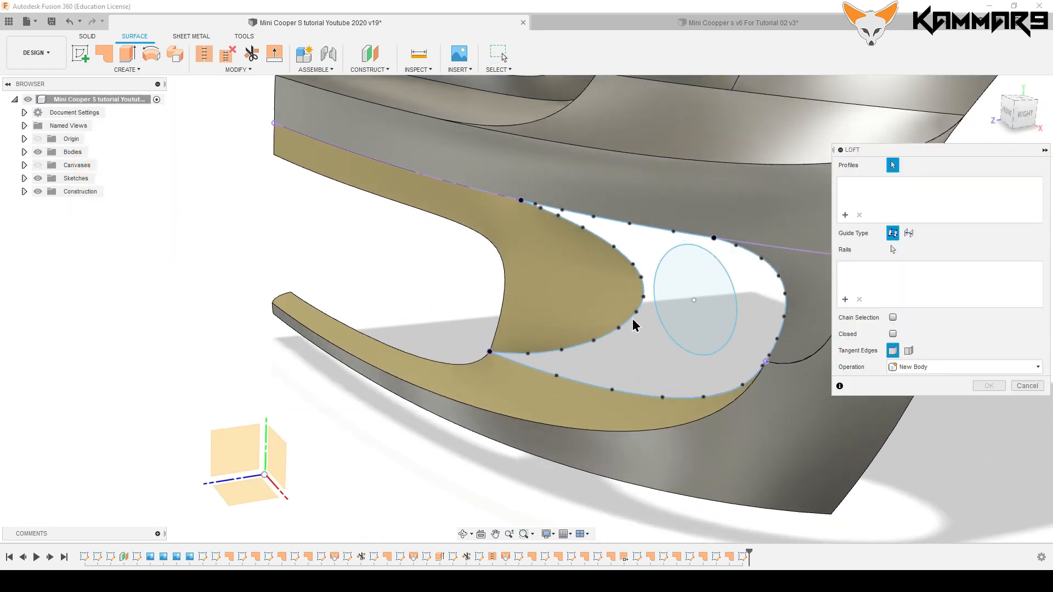
mouse_move(662, 336)
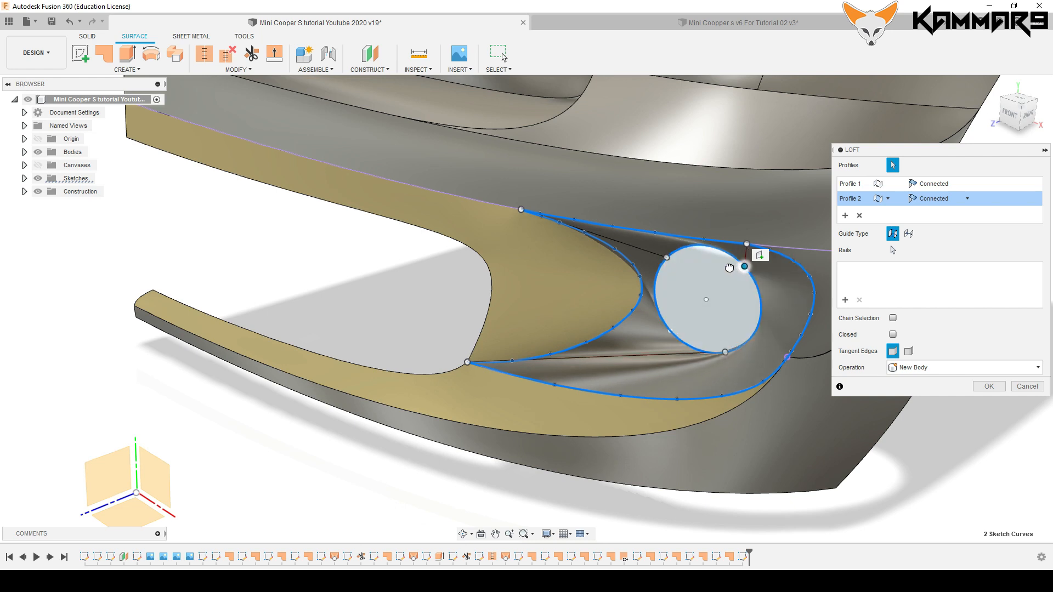
mouse_move(675, 267)
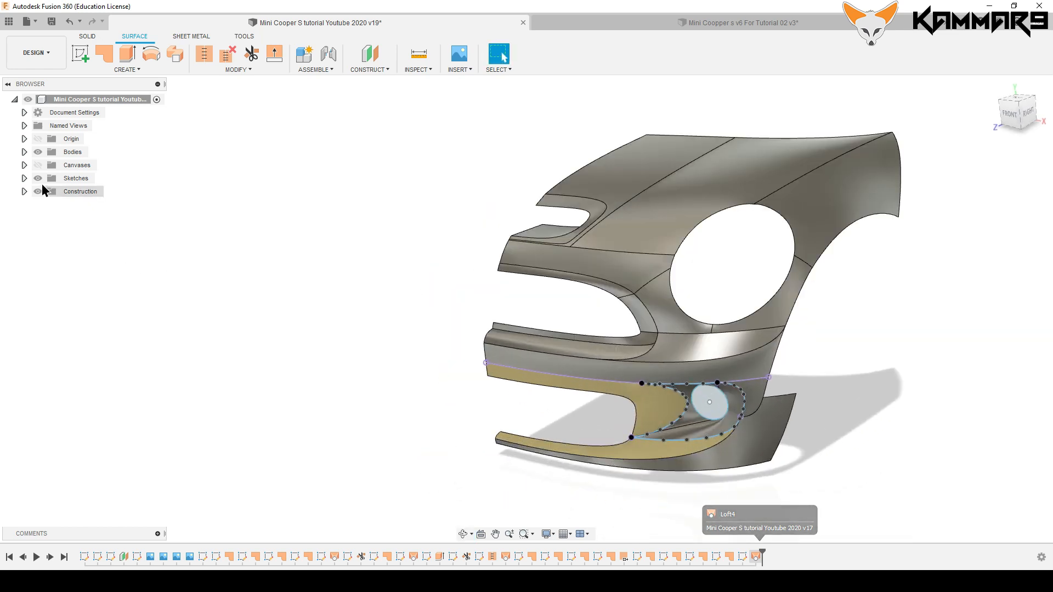
Hide the sketches, start and cancel Stitch, then expand Bodies to select all surfaces.
click(24, 165)
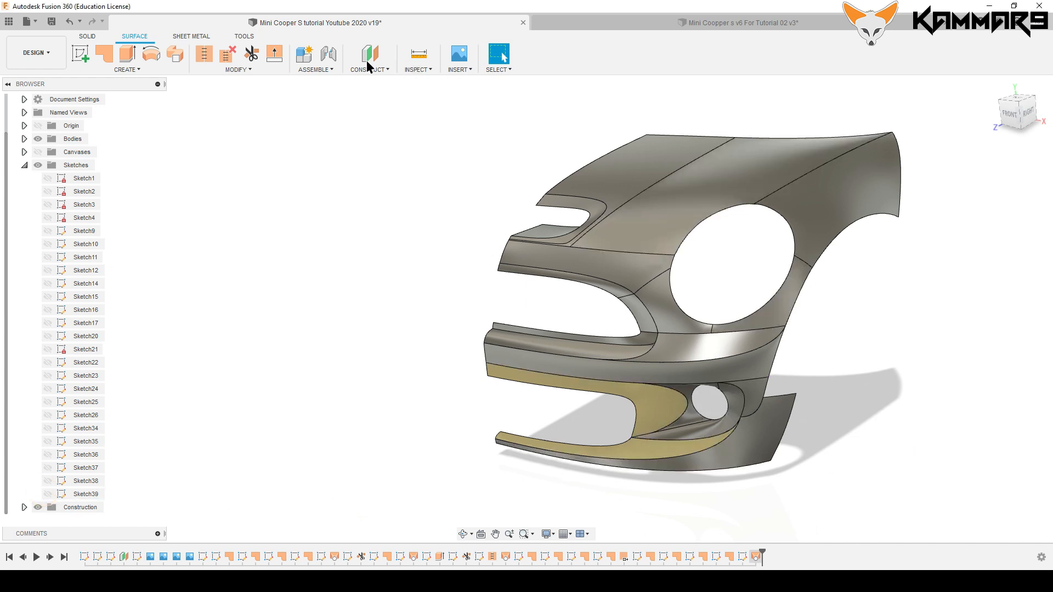
click(237, 60)
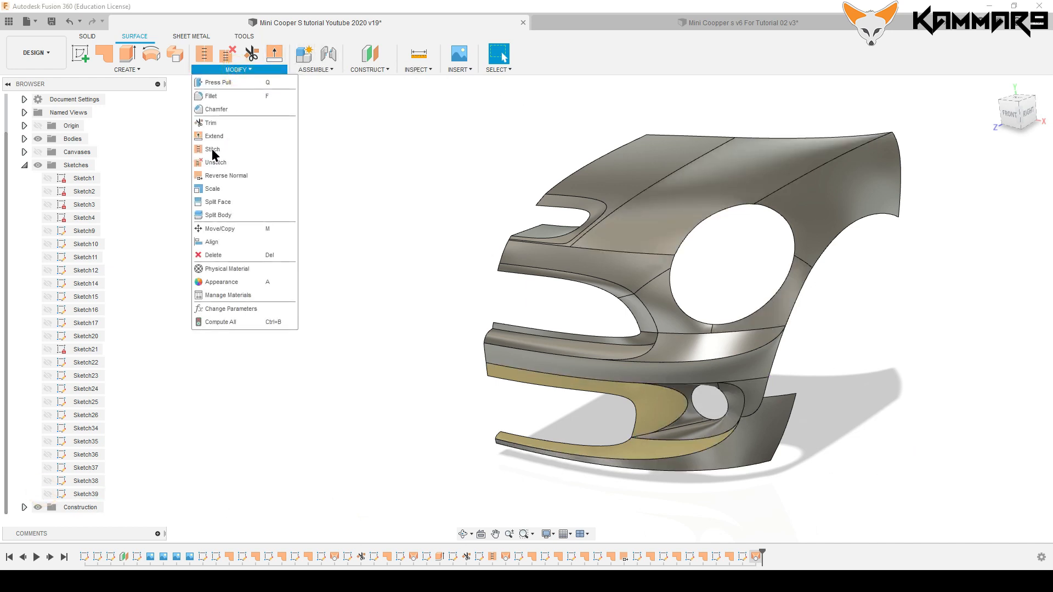
click(213, 149)
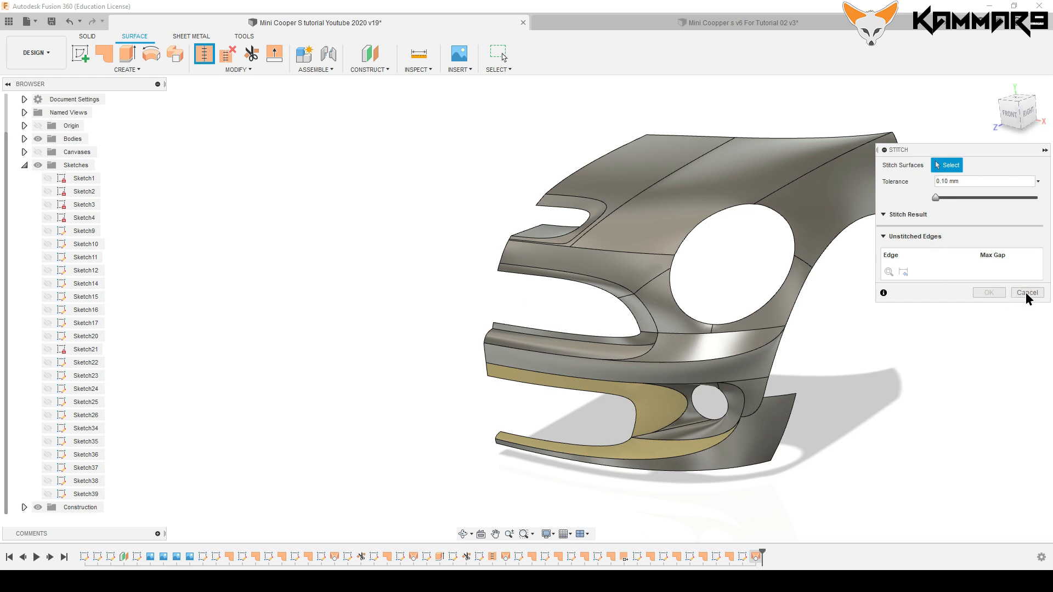
click(237, 69)
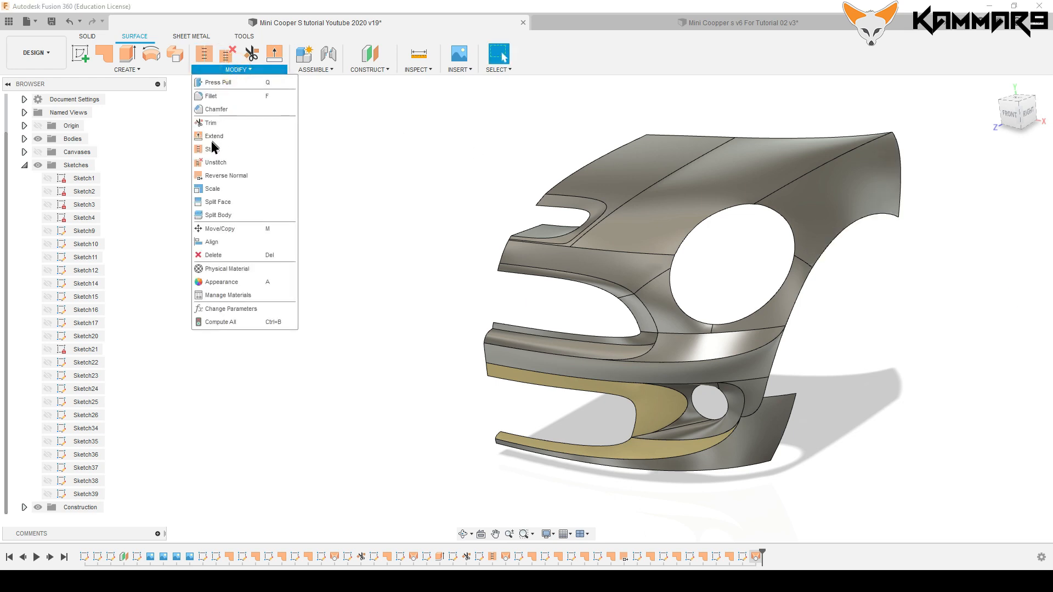
click(228, 176)
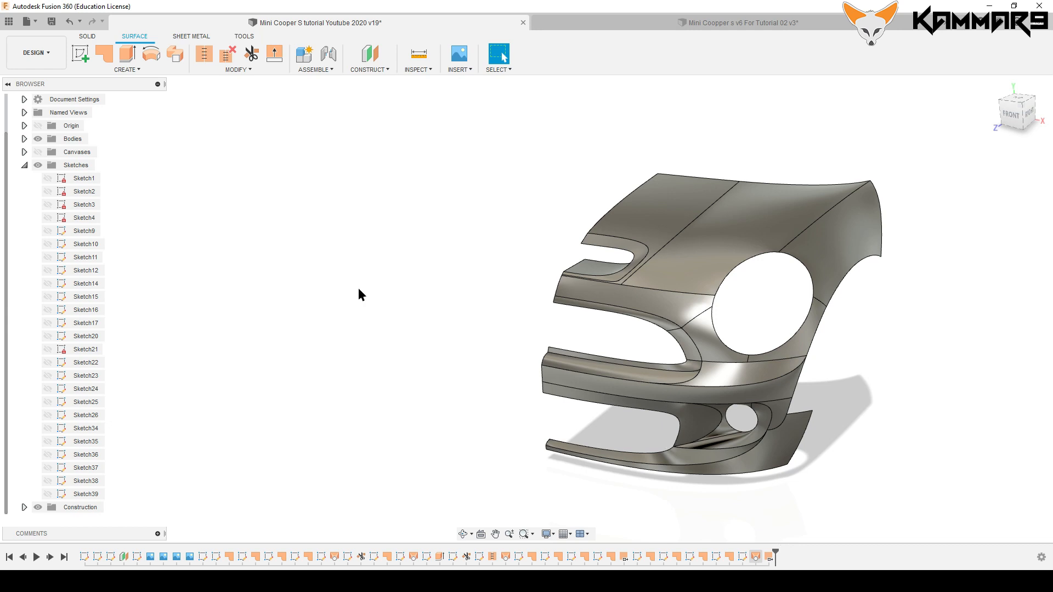
click(24, 164)
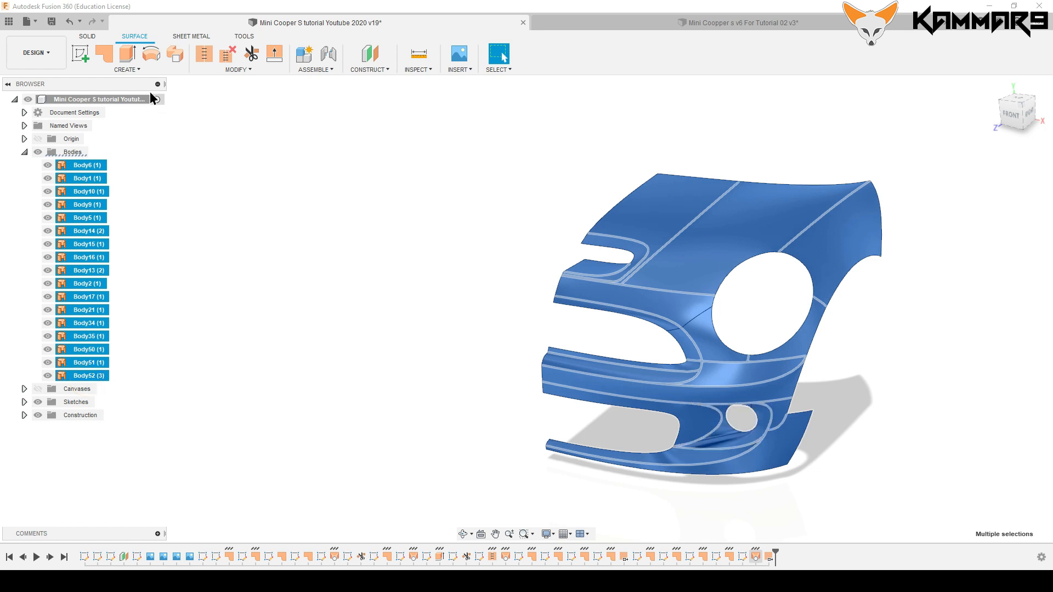
Mirror all half-bumper surface bodies across the centre plane and confirm.
click(125, 59)
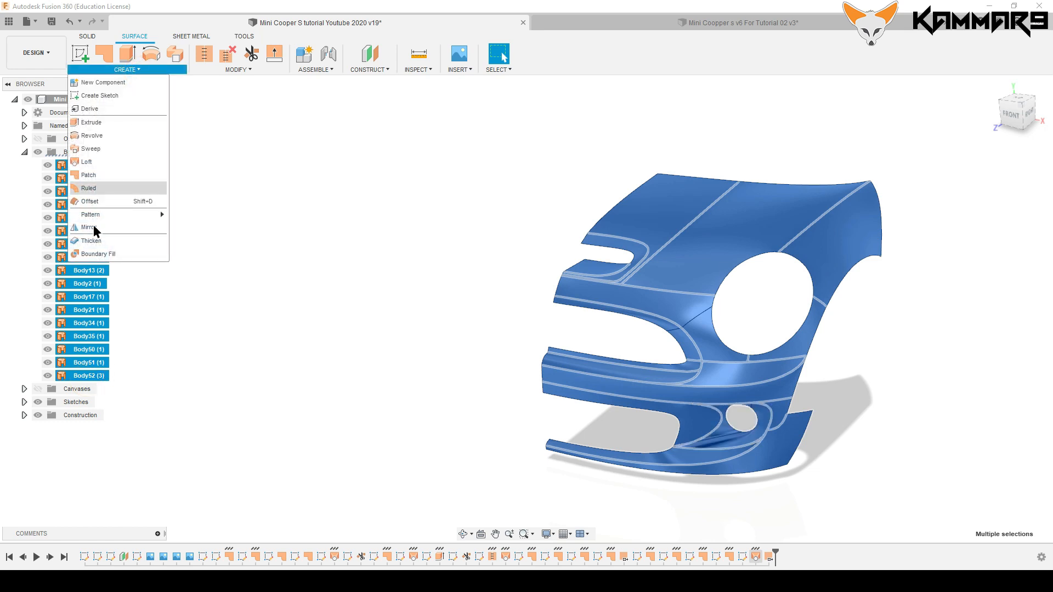
click(87, 227)
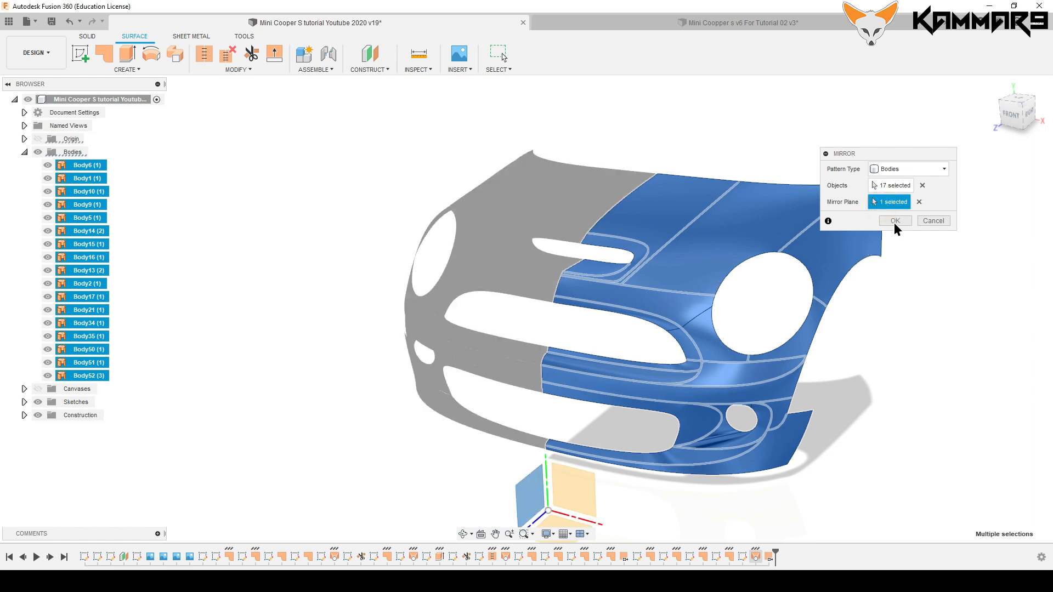
click(894, 220)
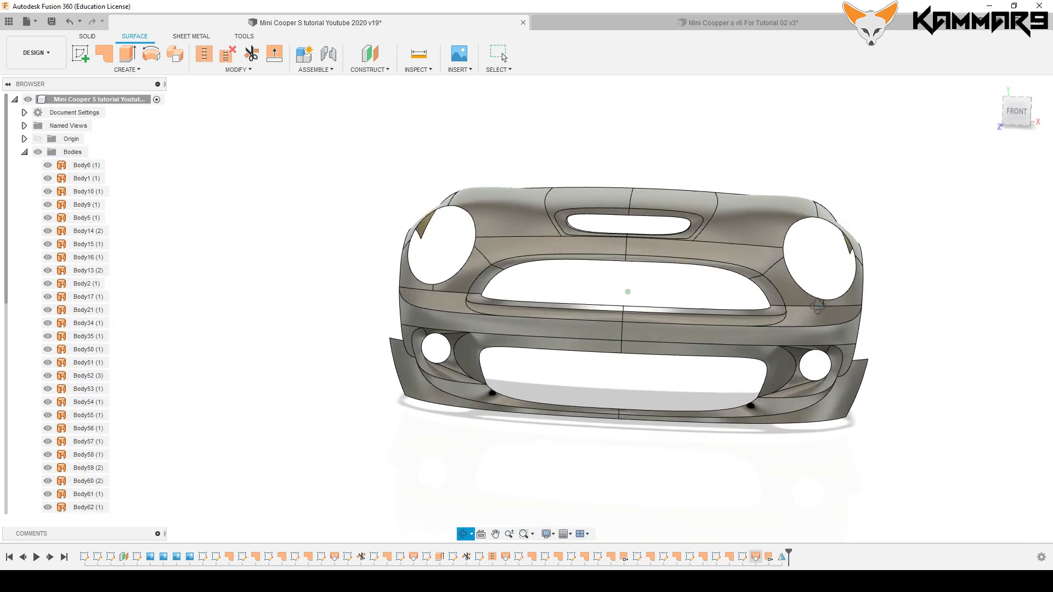